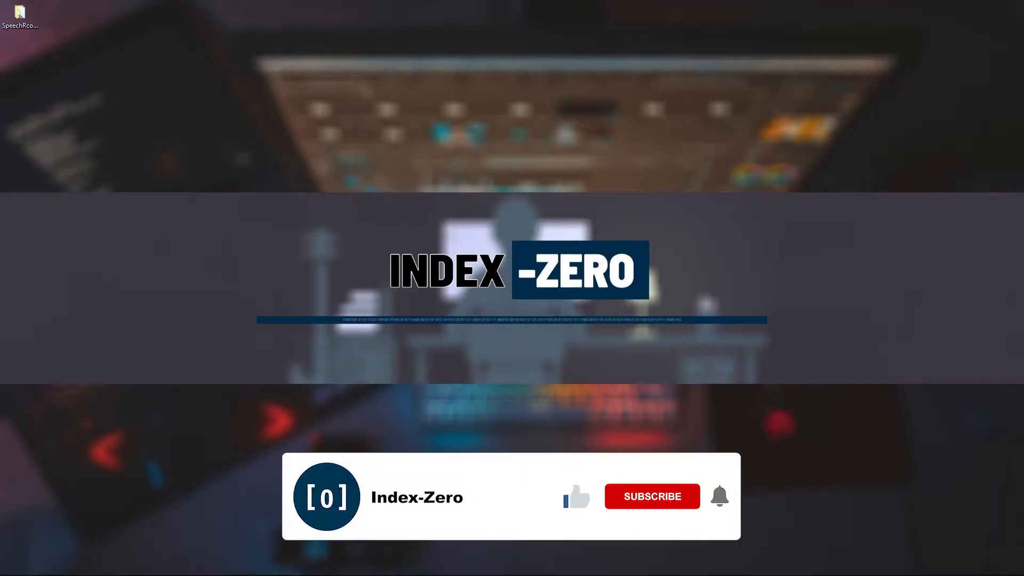
pyautogui.moveTo(577, 499)
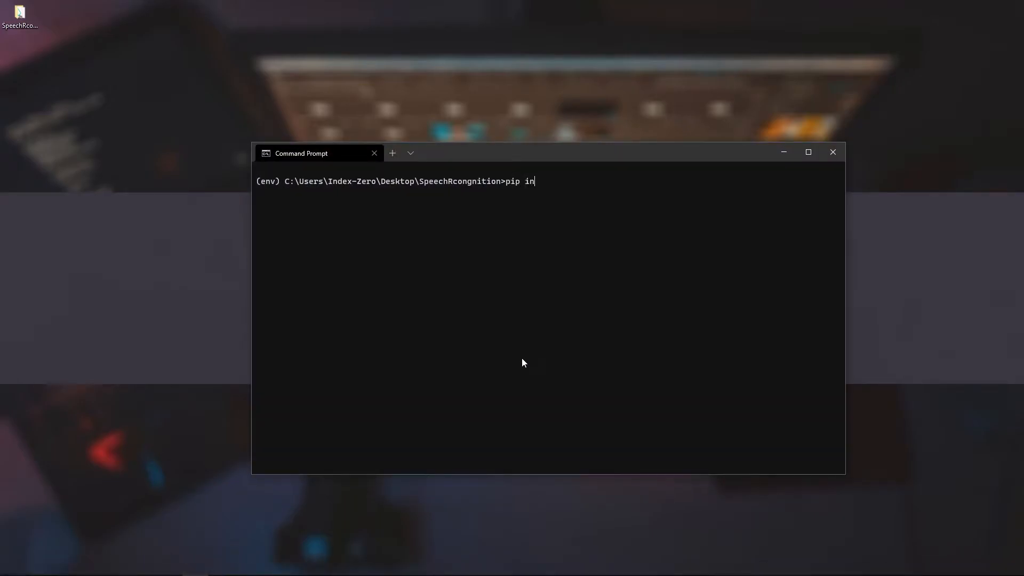
# - Enter 'pip install SpeechRecognition' at the Command Prompt to install the package
pyautogui.write('stall Sp')
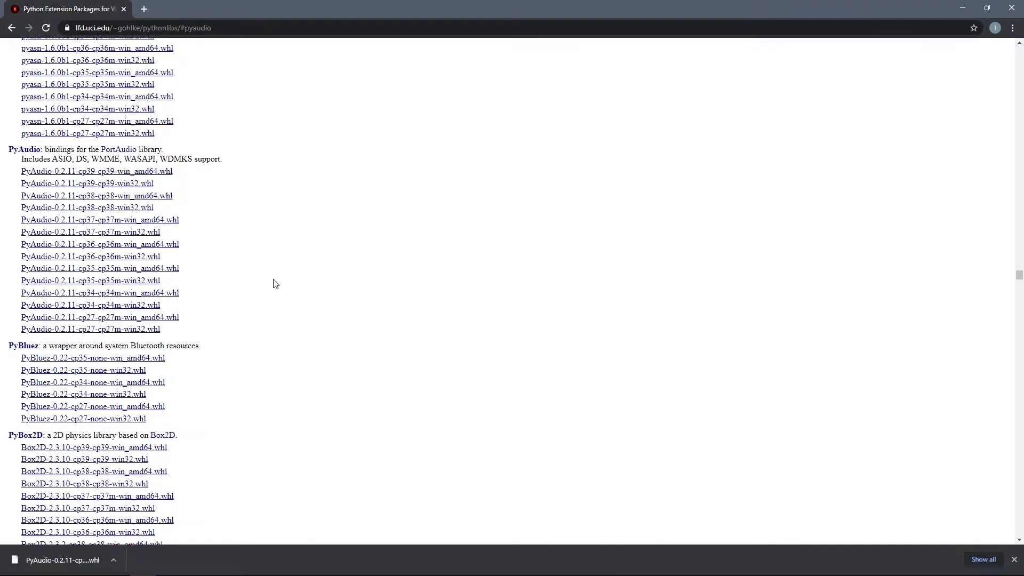
pyautogui.moveTo(340, 146)
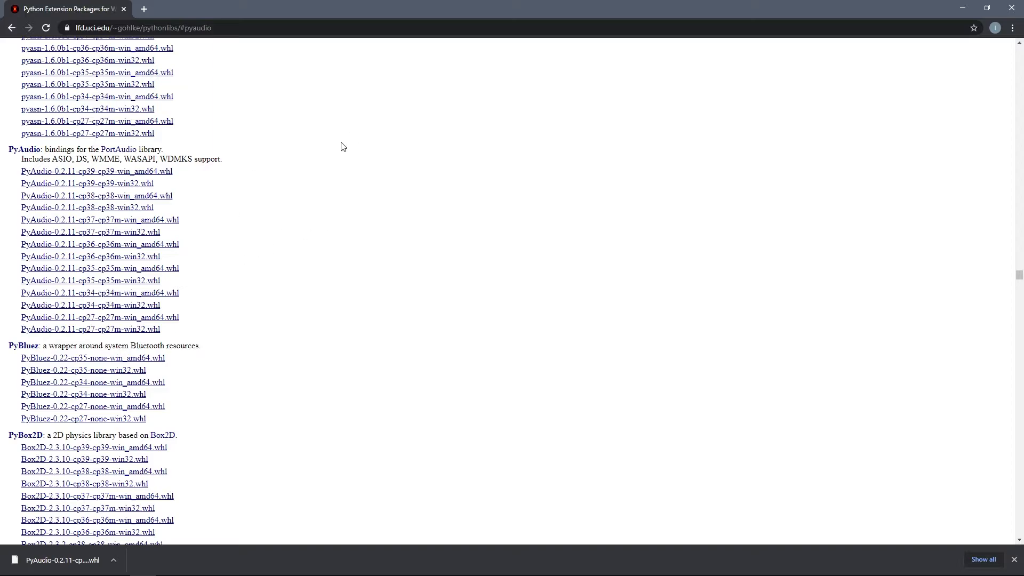
pyautogui.moveTo(302, 249)
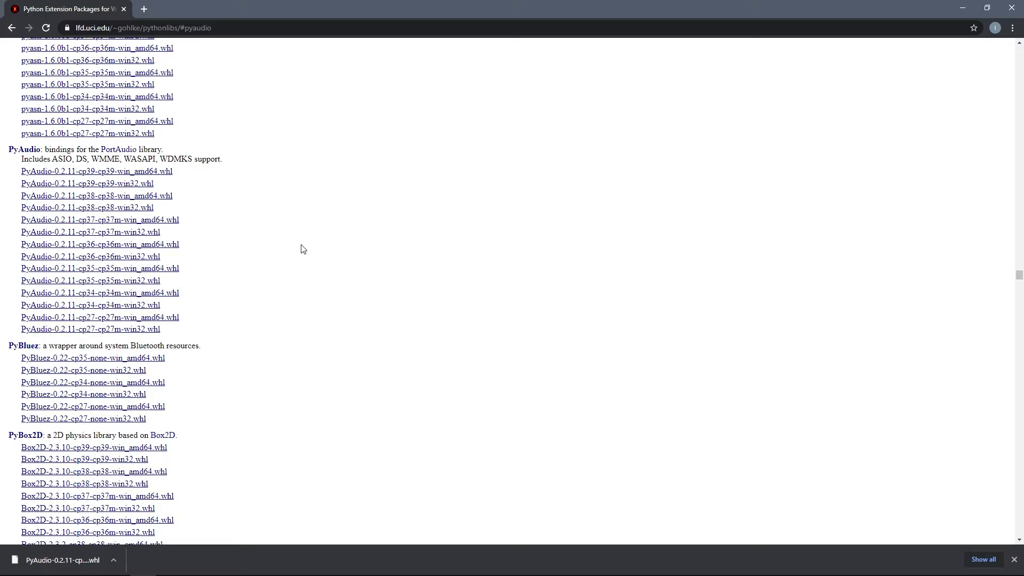
pyautogui.moveTo(195, 226)
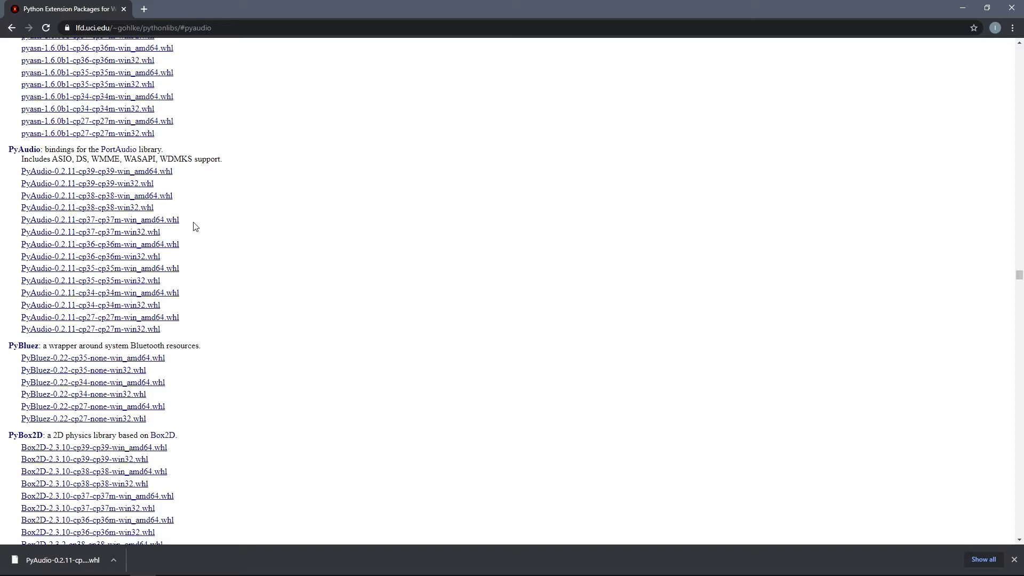
pyautogui.moveTo(99, 220)
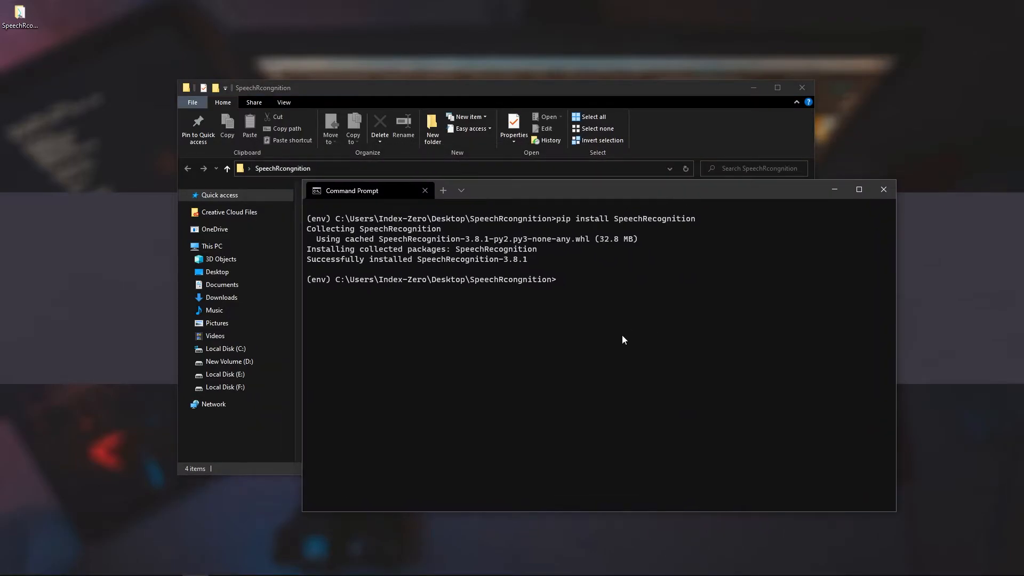
# - Begin the 'pip install Py…' command for the PyAudio package
pyautogui.write('p')
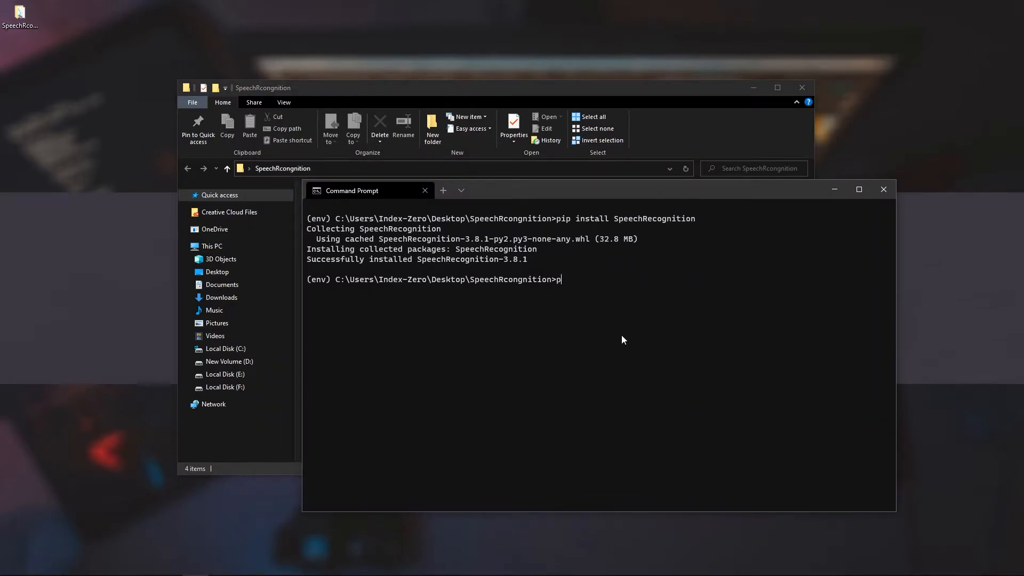
pyautogui.write('ip install P')
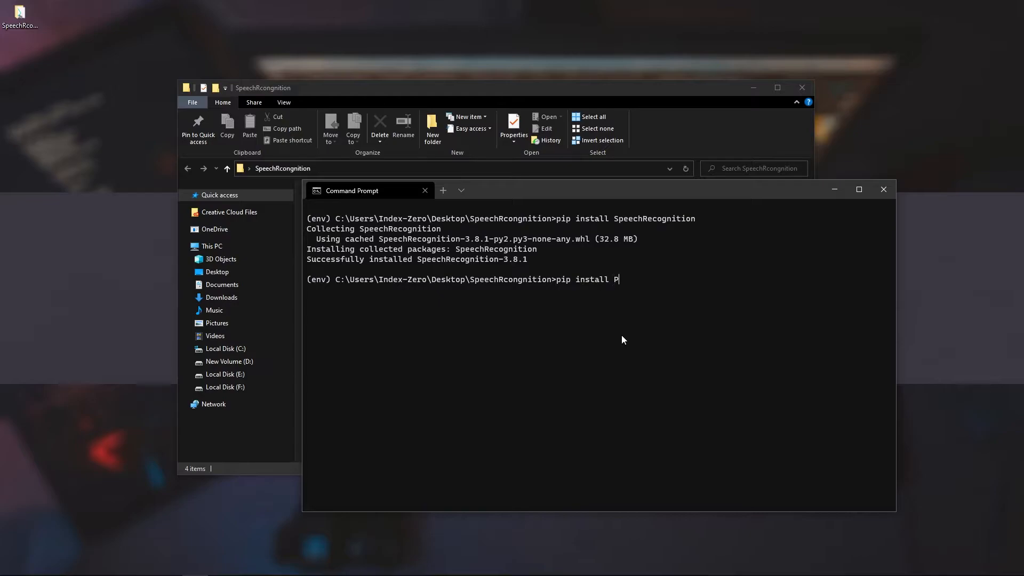
pyautogui.write('y')
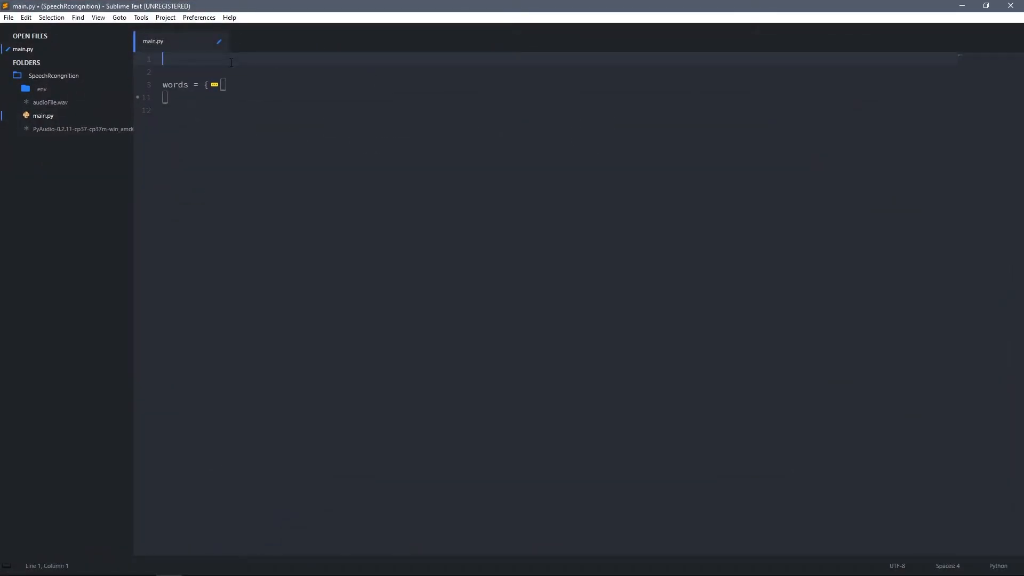
# - Add 'import speech_recognition as SR' as line 1 of main.py
pyautogui.write('i')
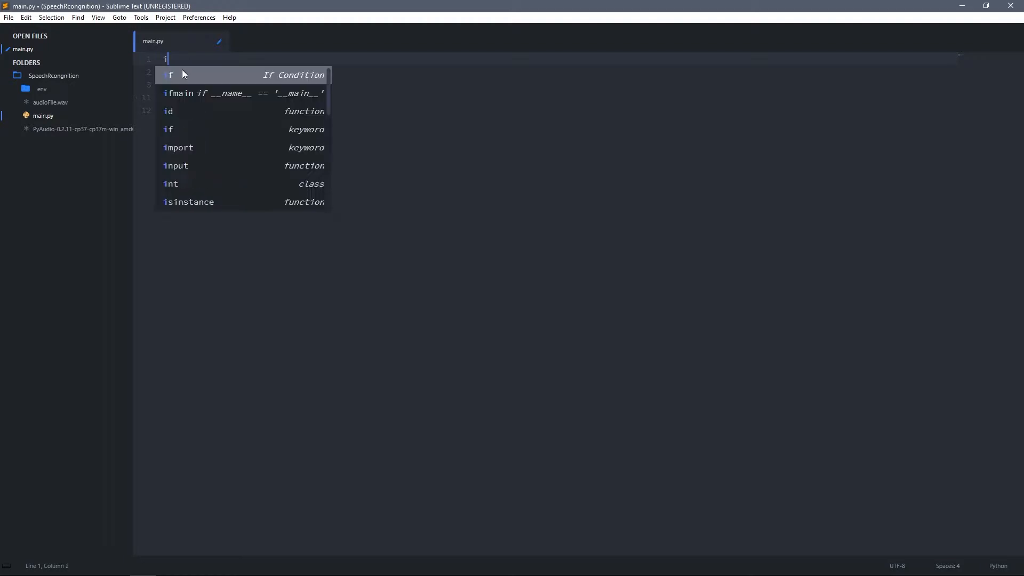
pyautogui.write('mport speech')
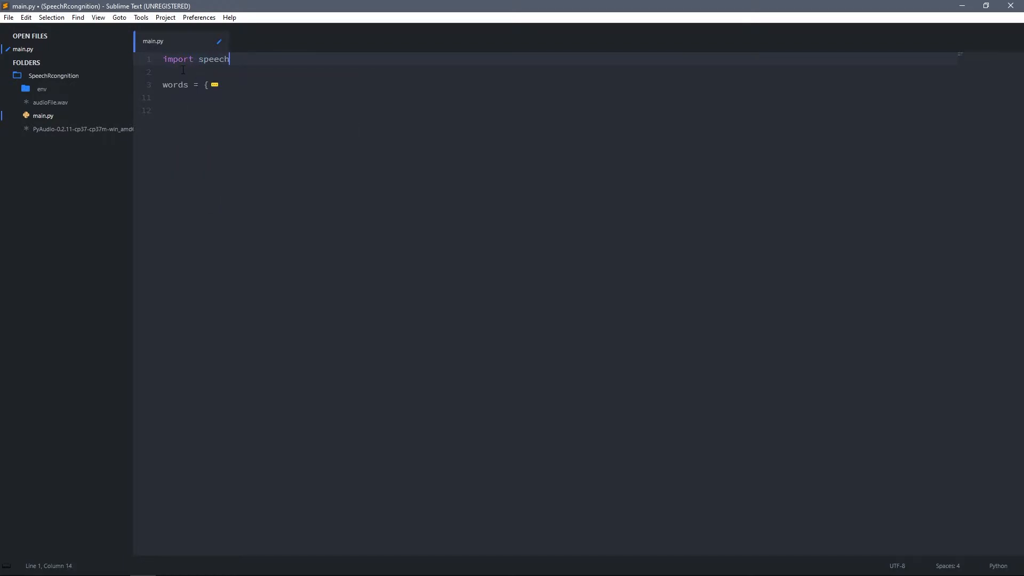
pyautogui.write('_recogni')
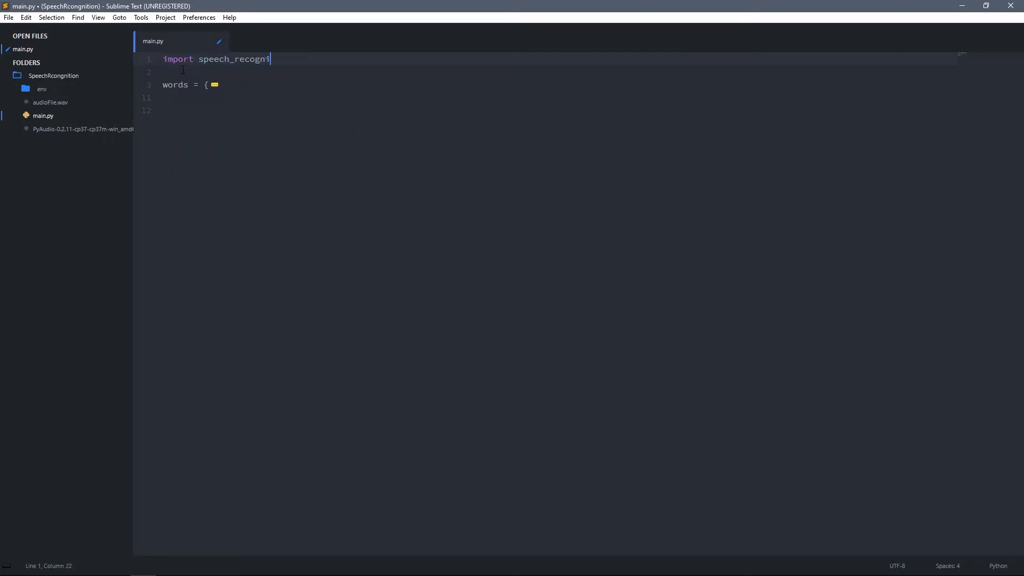
pyautogui.write('tion')
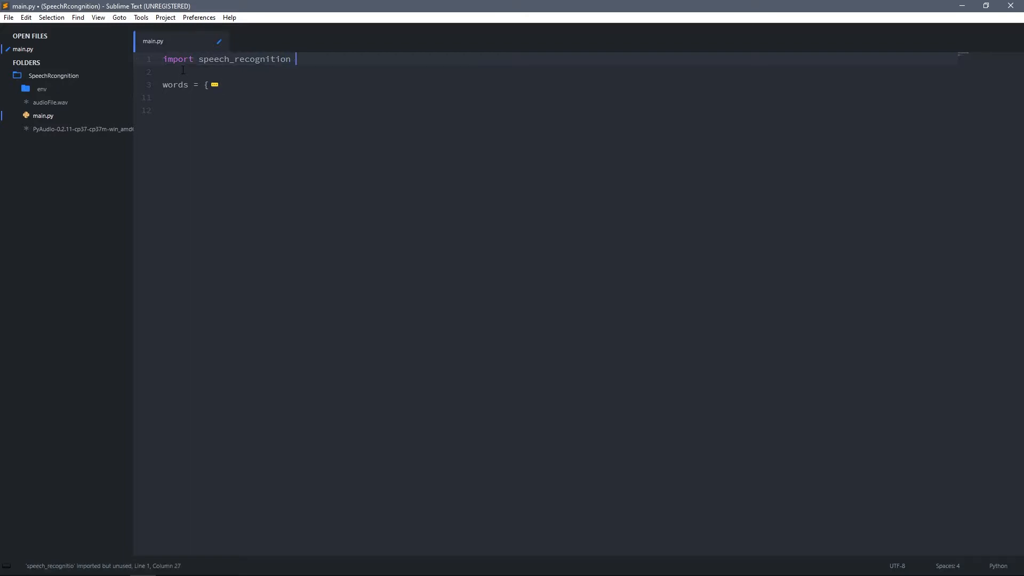
pyautogui.write('as SR')
pyautogui.click(560, 97)
pyautogui.write('}')
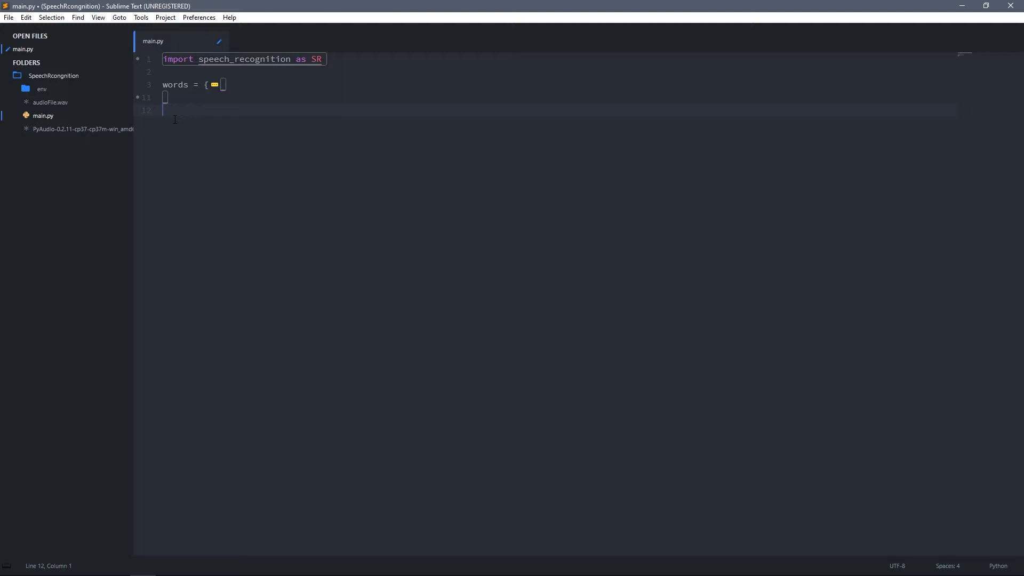
pyautogui.doubleClick(175, 84)
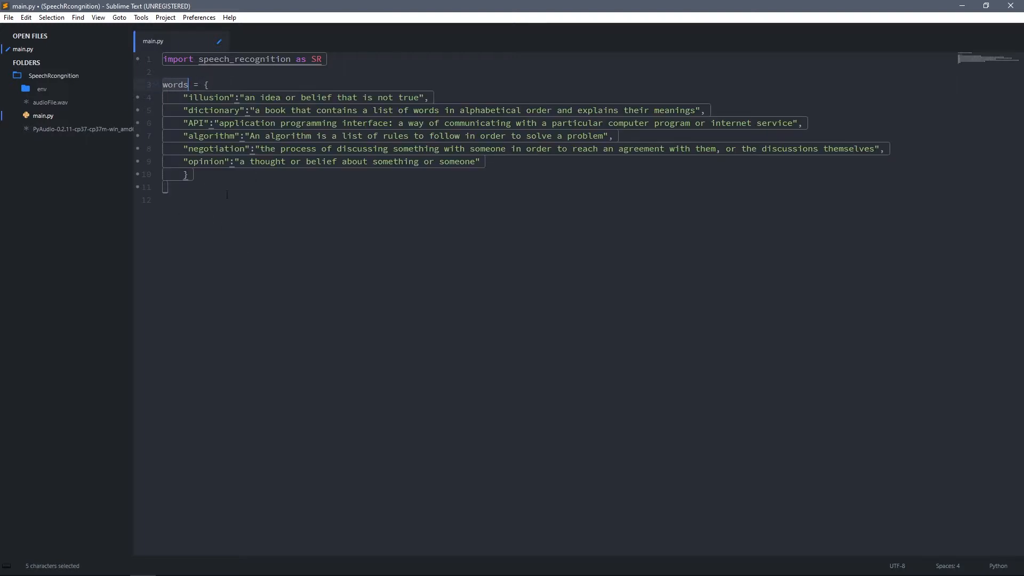
pyautogui.moveTo(212, 206)
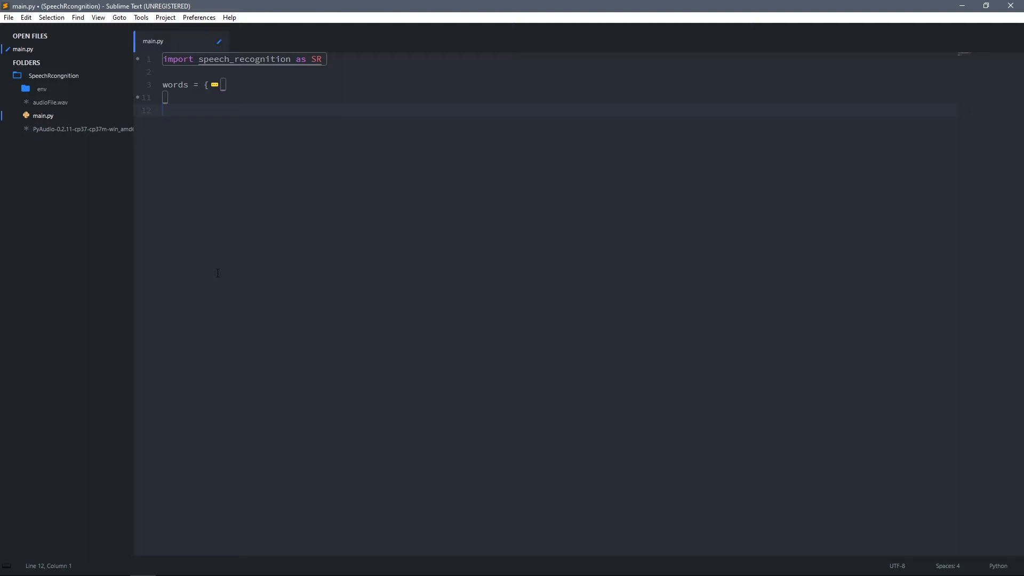
# - Assign SR.Recognizer() to a recognizer variable, followed by blank lines
pyautogui.write('recogni')
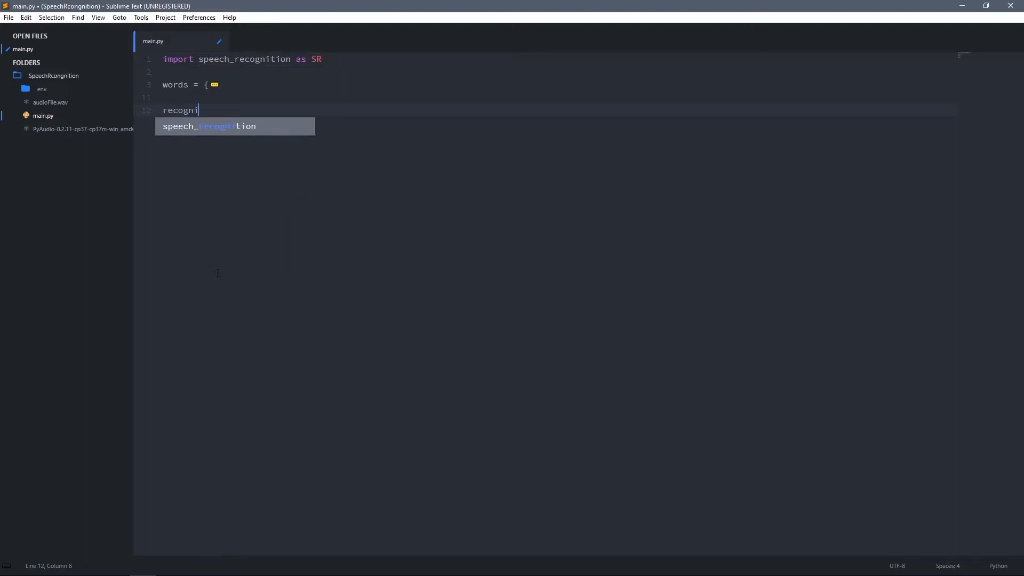
pyautogui.write('zer = SR')
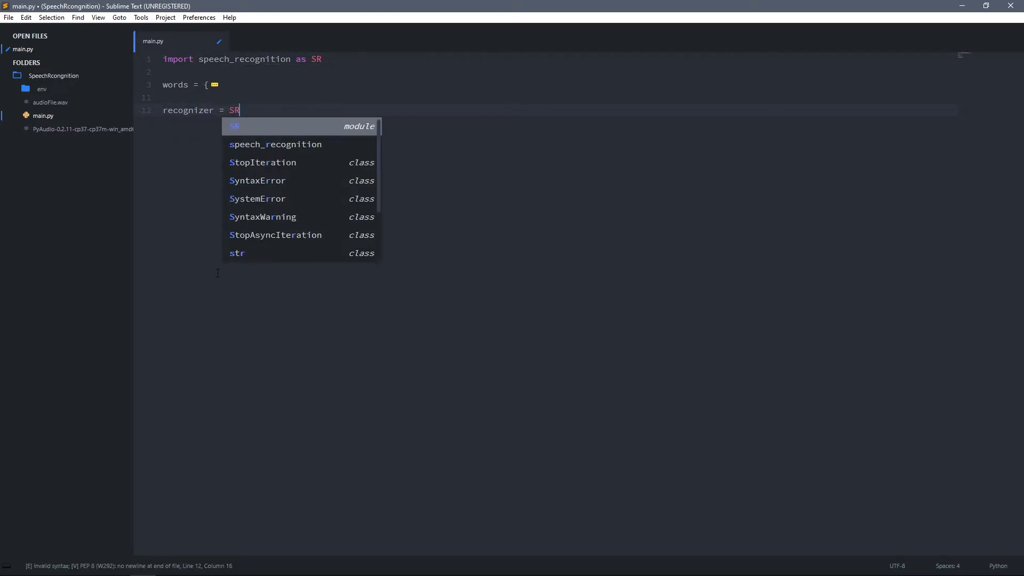
pyautogui.write('.Recognizer(')
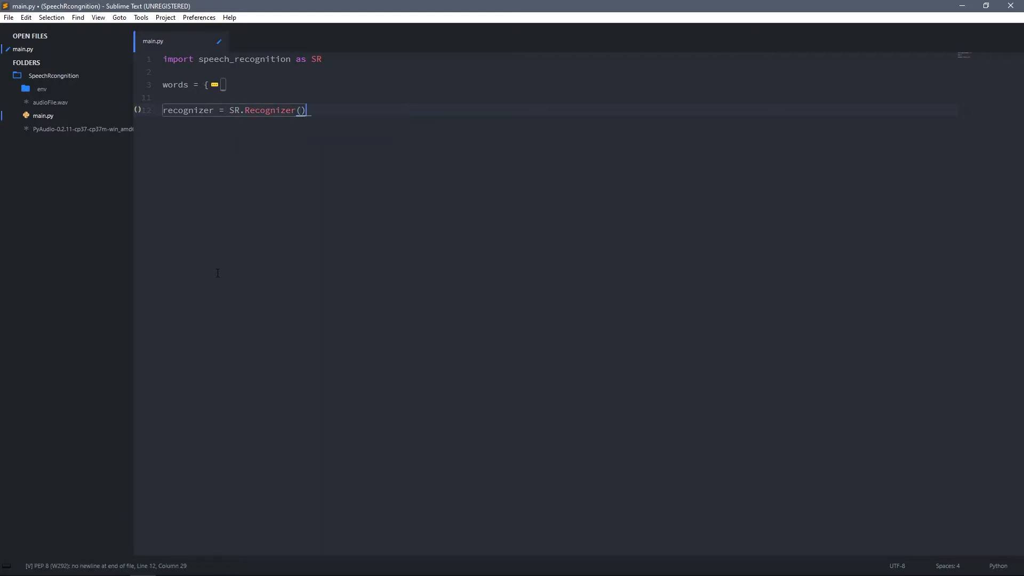
pyautogui.press('enter')
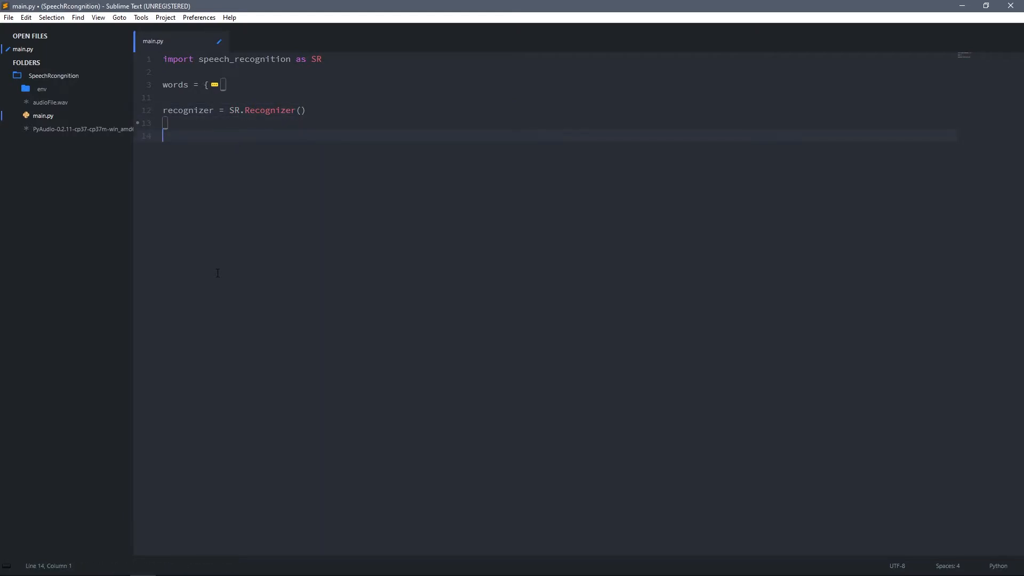
# - Start a 'with SR.Microphone() as' block
pyautogui.write('with')
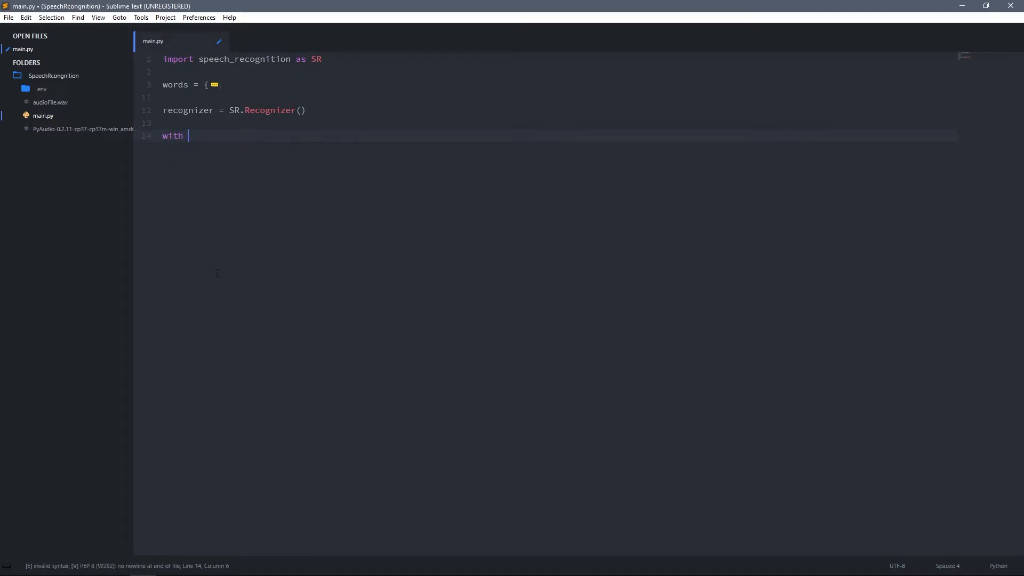
pyautogui.write('SR.')
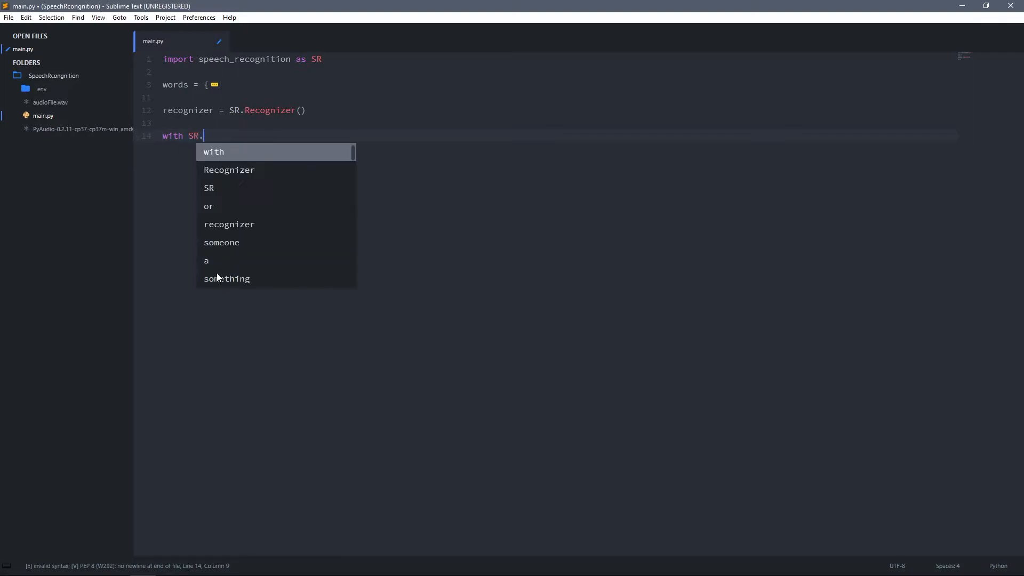
pyautogui.write('Micropho')
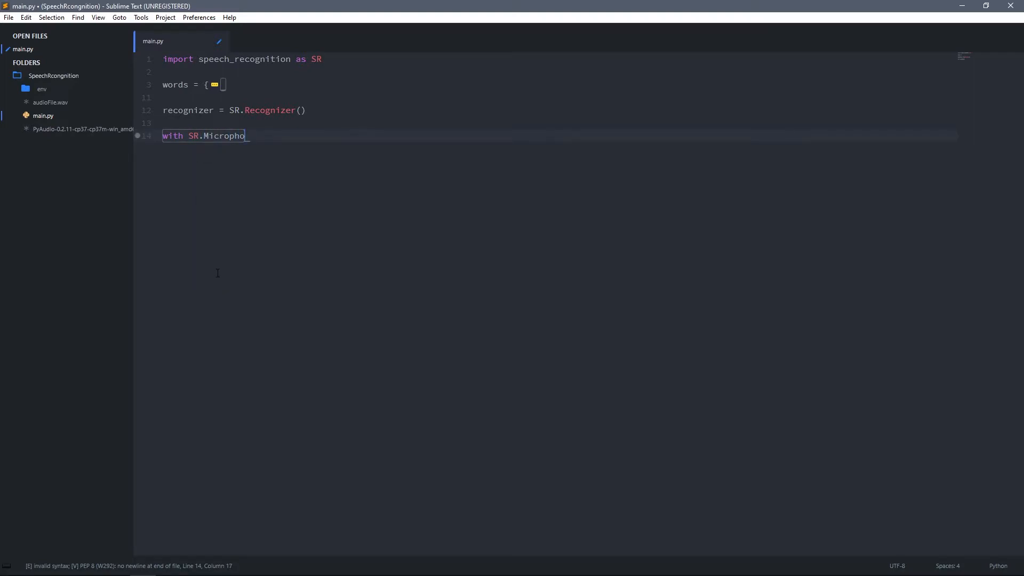
pyautogui.write('ne')
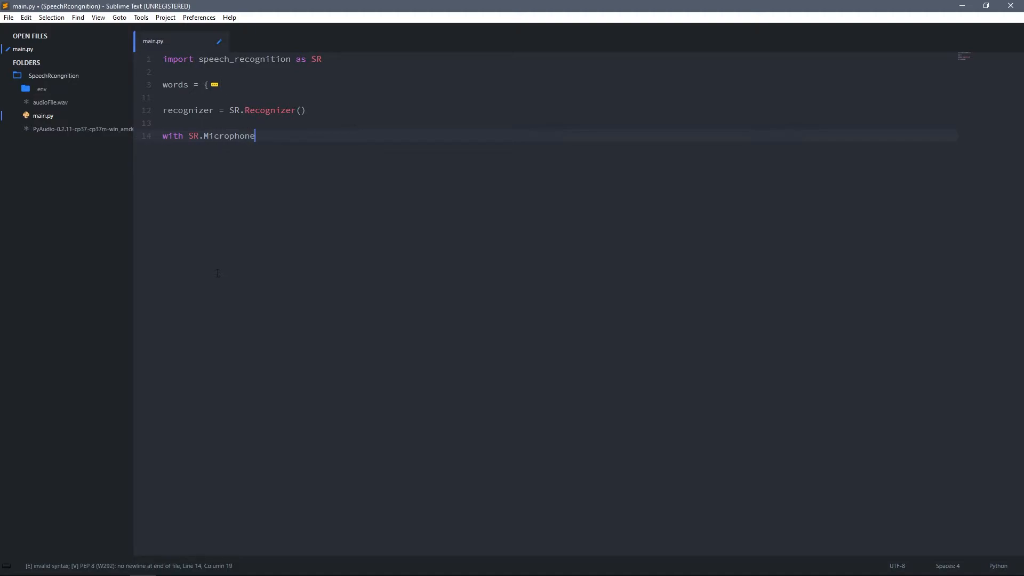
pyautogui.write('() as mic:')
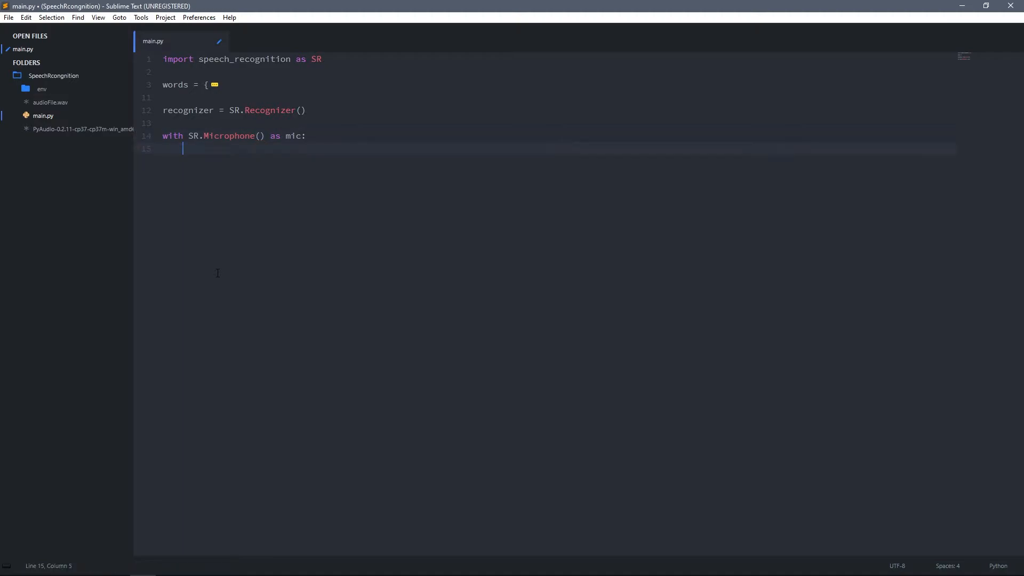
# - Print "Listening..." inside the microphone block
pyautogui.write('print("Lis")')
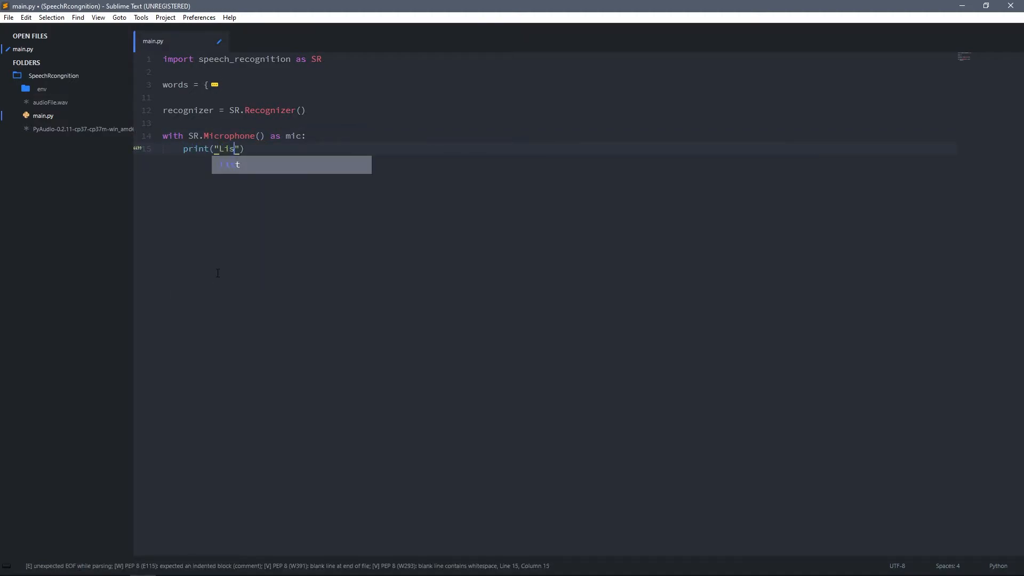
pyautogui.write('tening')
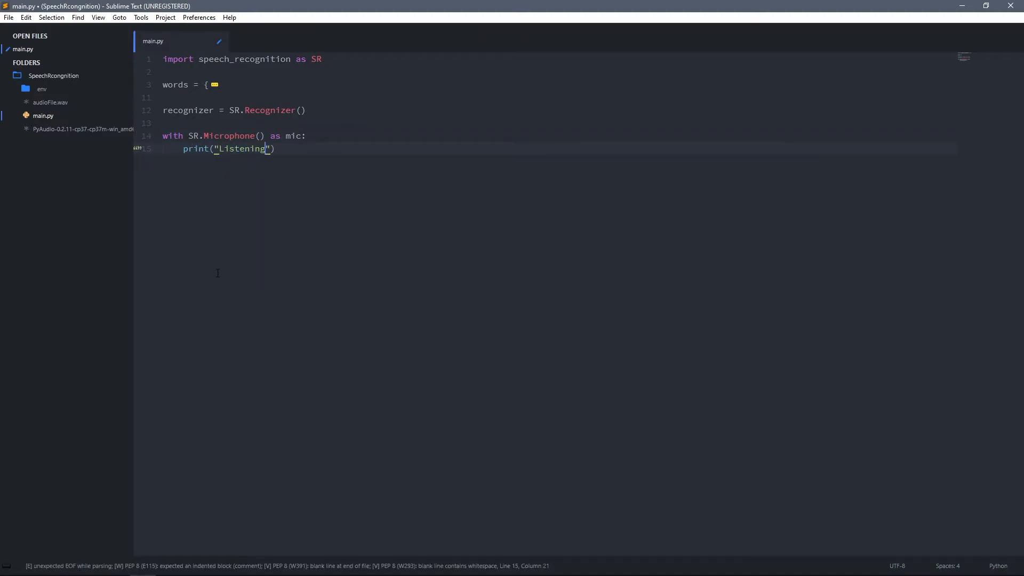
pyautogui.write('...')
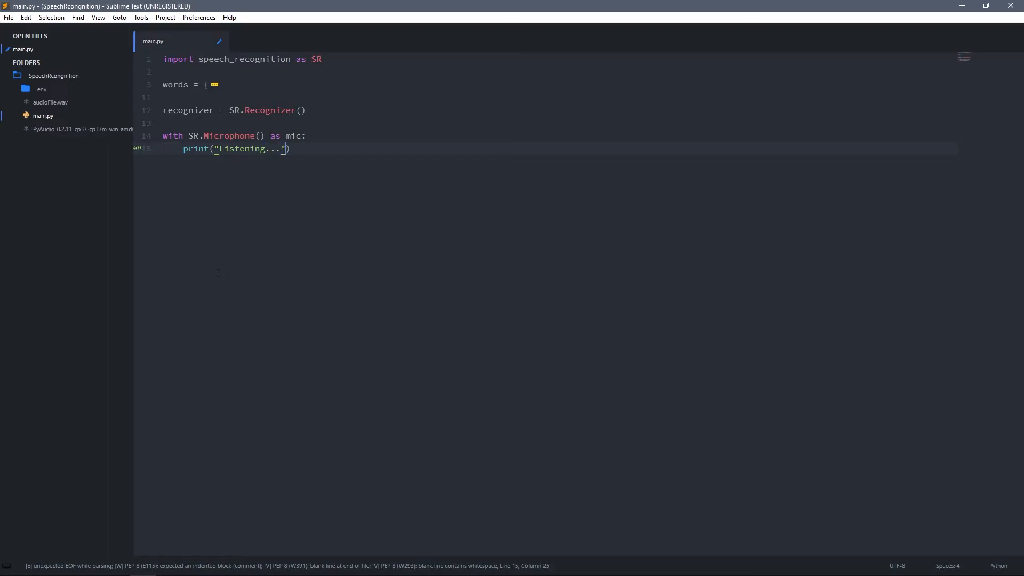
# - Store recognizer.listen(mic) in an audio variable and start a new line
pyautogui.write('r')
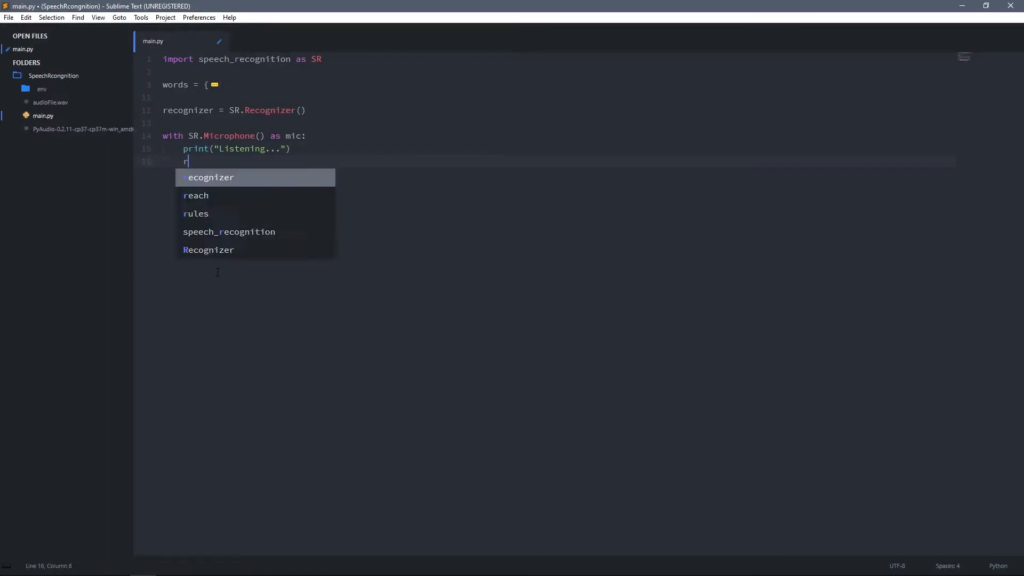
pyautogui.write('ecognizer.liste')
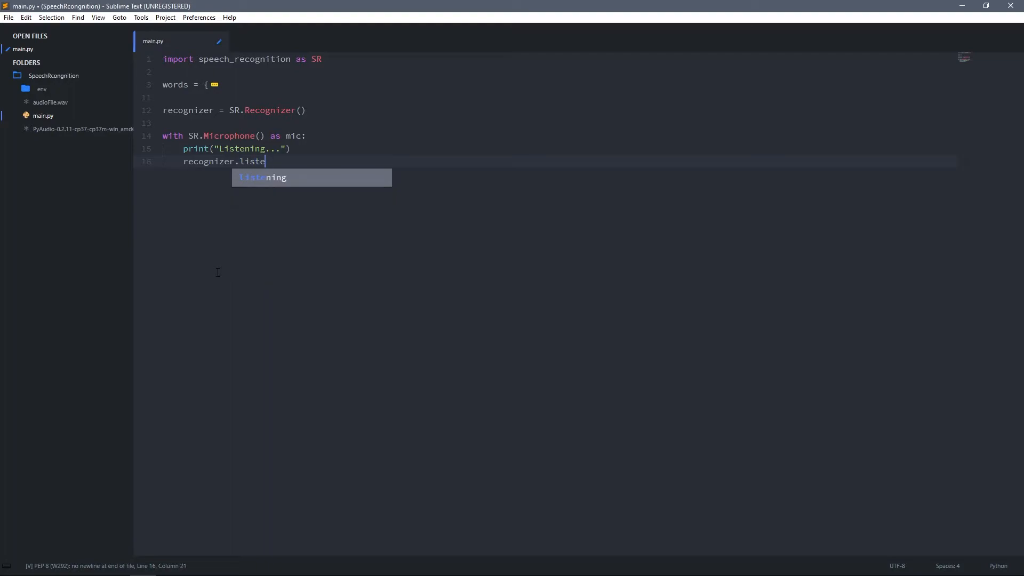
pyautogui.write('n(mic')
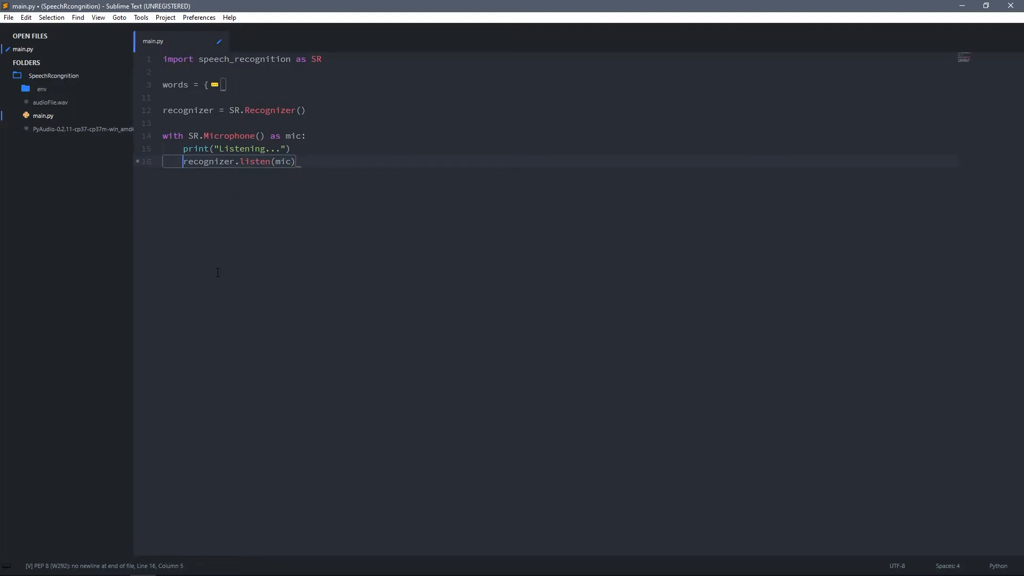
pyautogui.write('a')
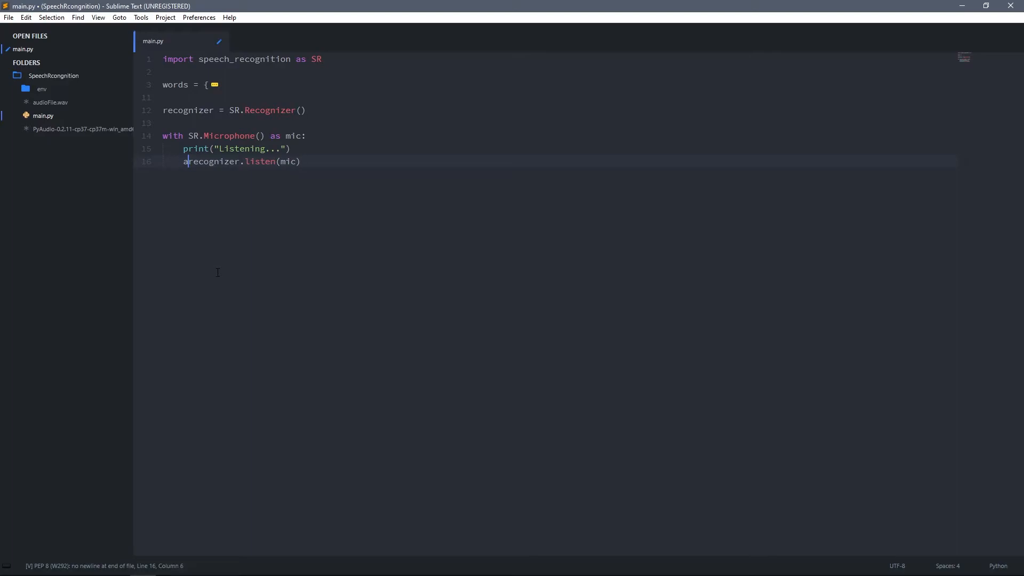
pyautogui.write('udio =')
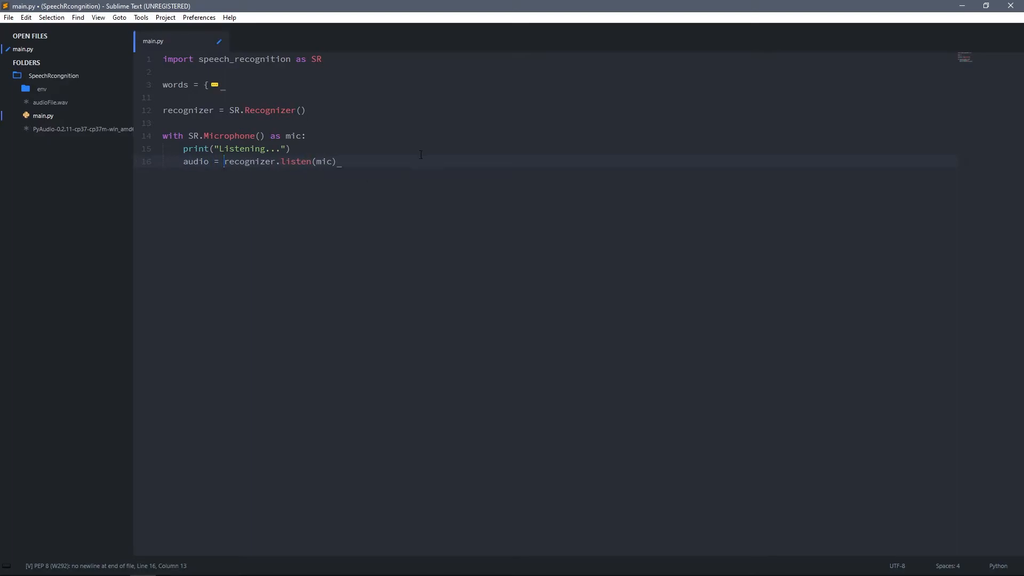
pyautogui.press('enter')
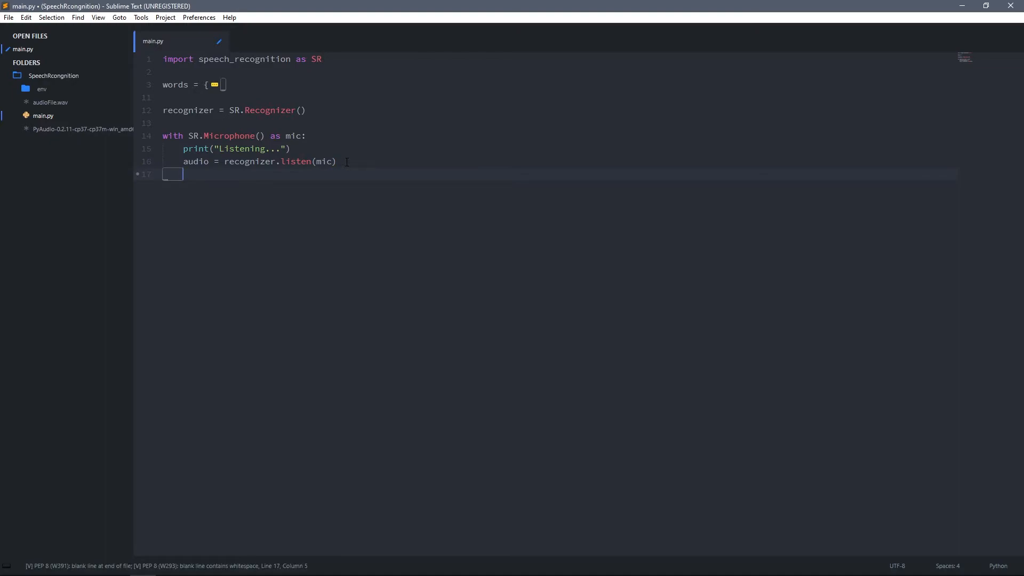
# - Assign recognizer.recognize_google(audio) to a text variable
pyautogui.write('recognizer.rec')
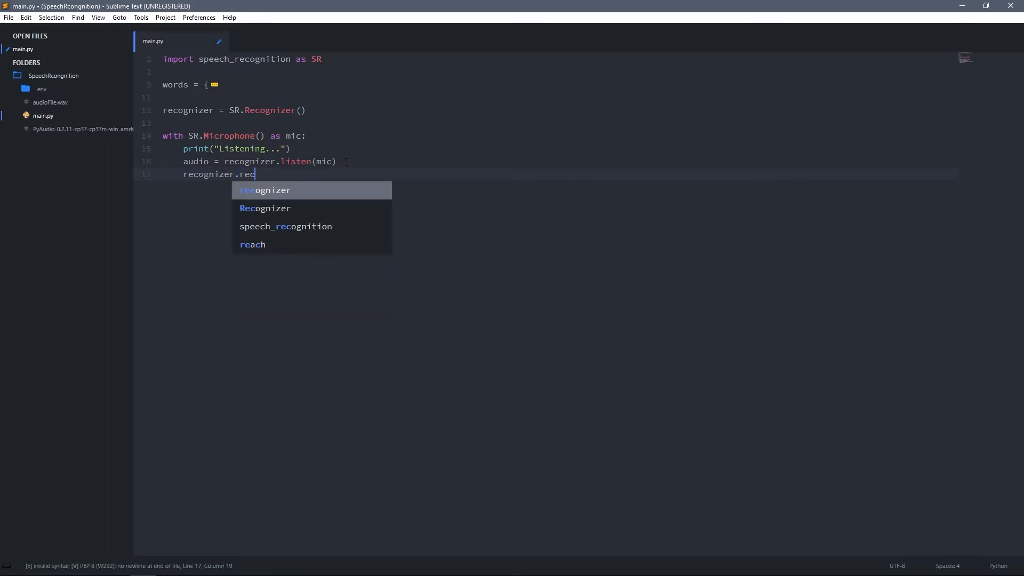
pyautogui.write('ognize')
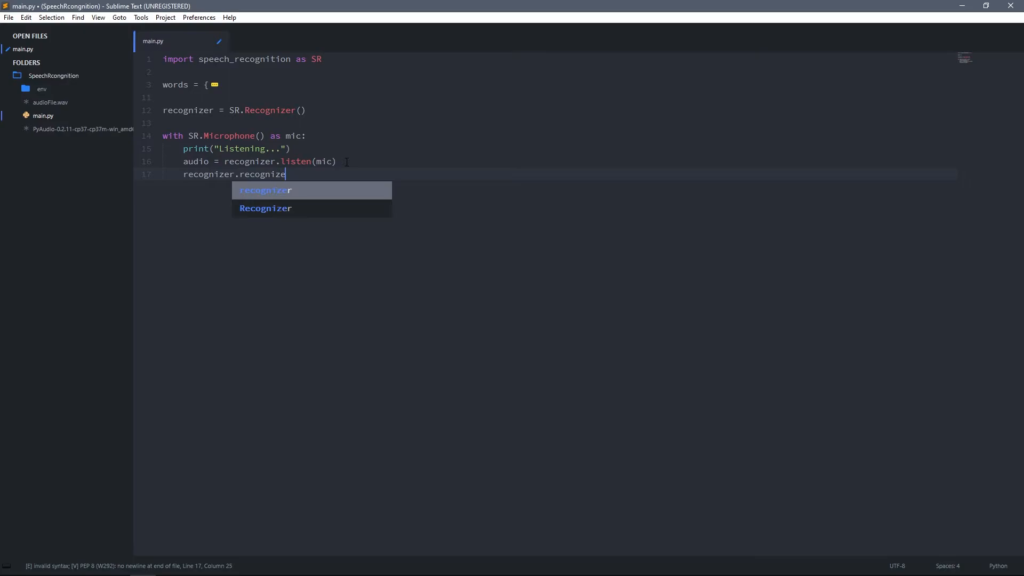
pyautogui.write('_google()')
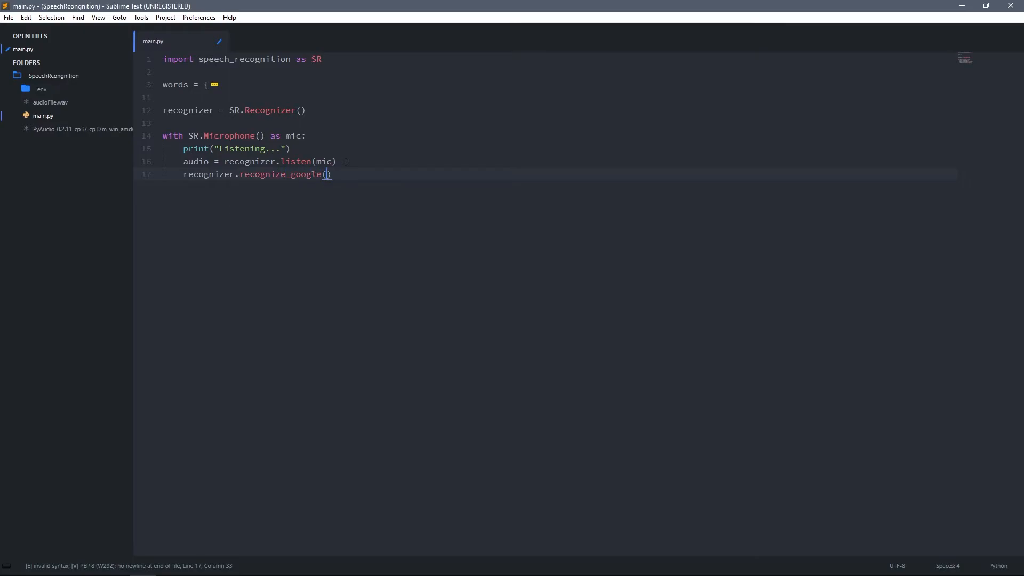
pyautogui.write('audio')
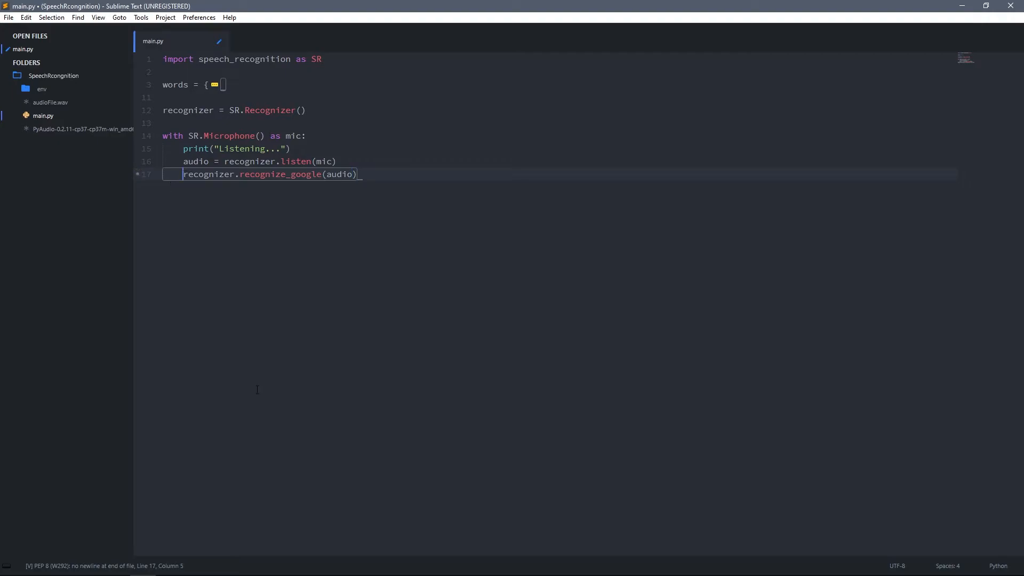
pyautogui.write('text =')
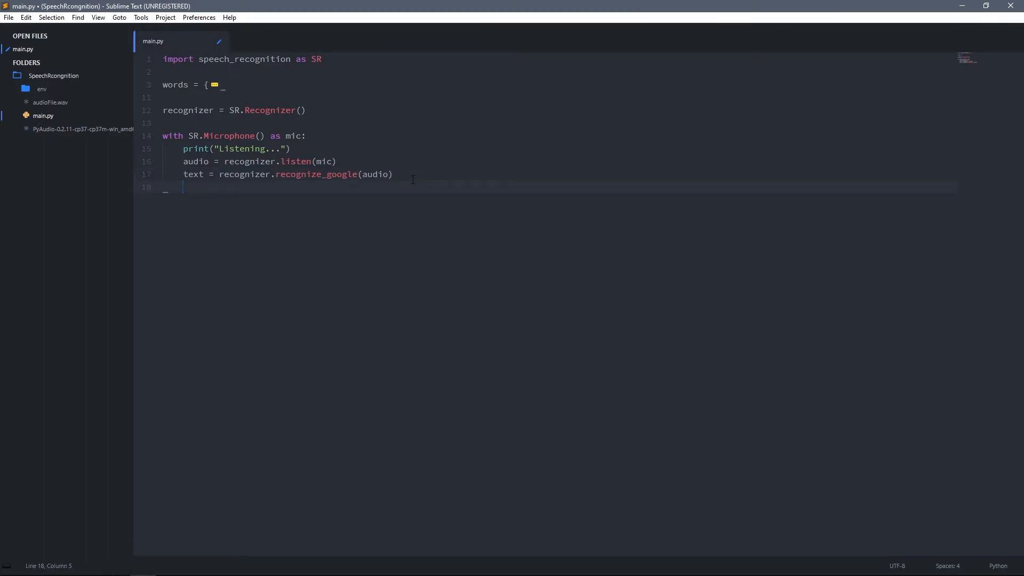
# - Add print(text), save main.py, and run it, printing "illusion"
pyautogui.write('print(text)')
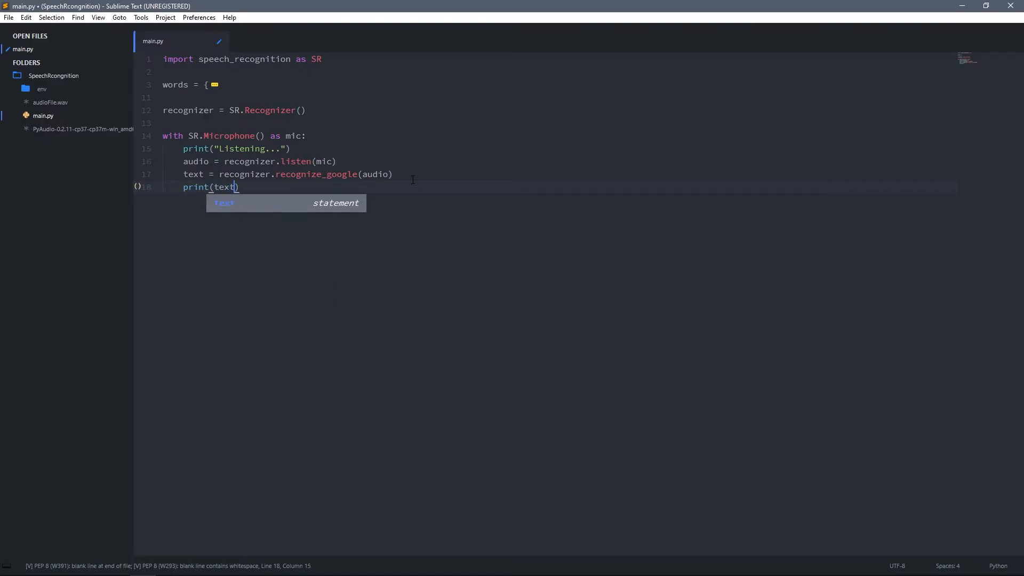
pyautogui.press('ctrl+s')
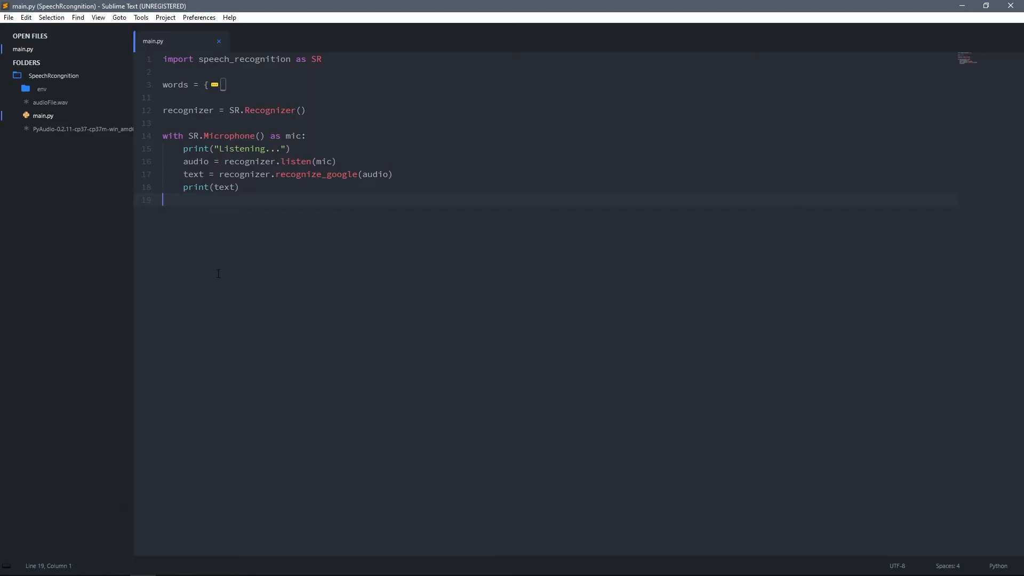
pyautogui.press('ctrl+b')
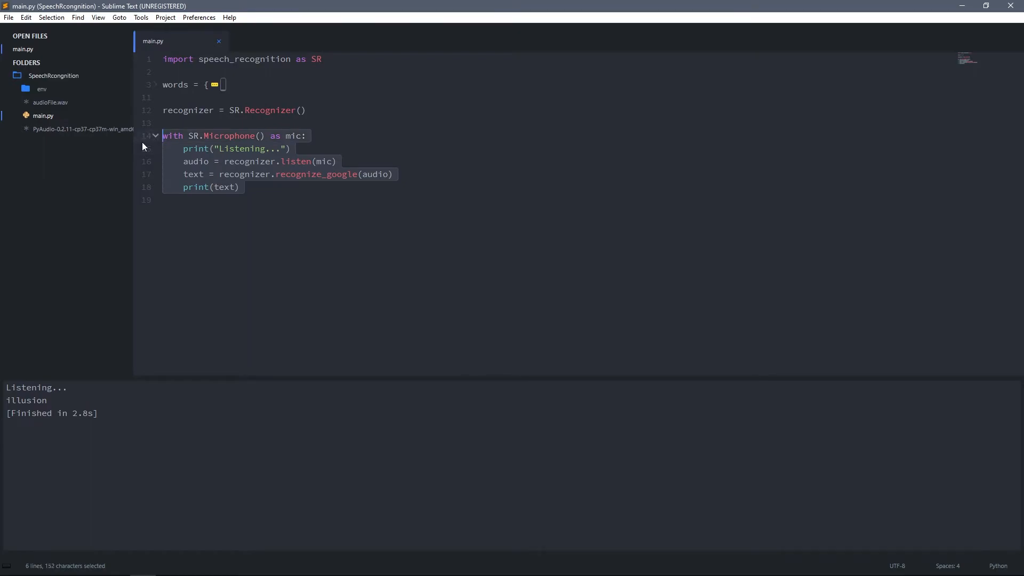
# - Comment out the microphone block and start an audioFile = SR.AudioFile("") line
pyautogui.press('ctrl+/')
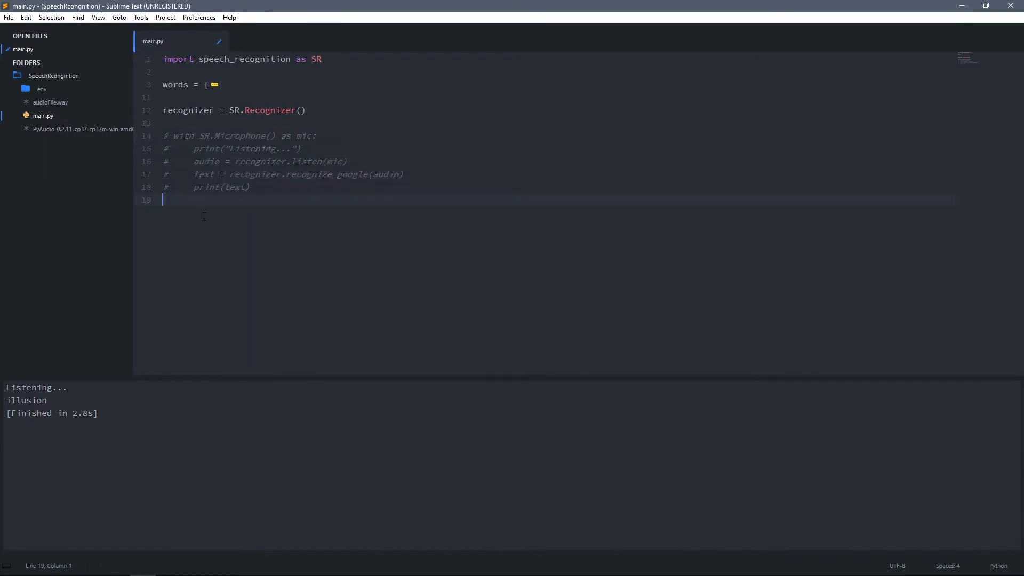
pyautogui.write('audioFile =')
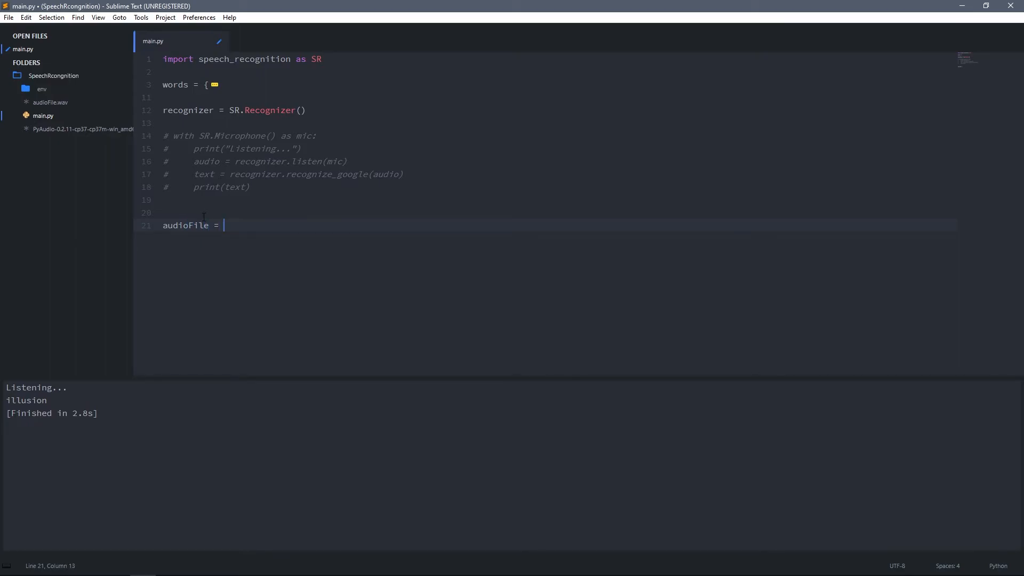
pyautogui.write('SR')
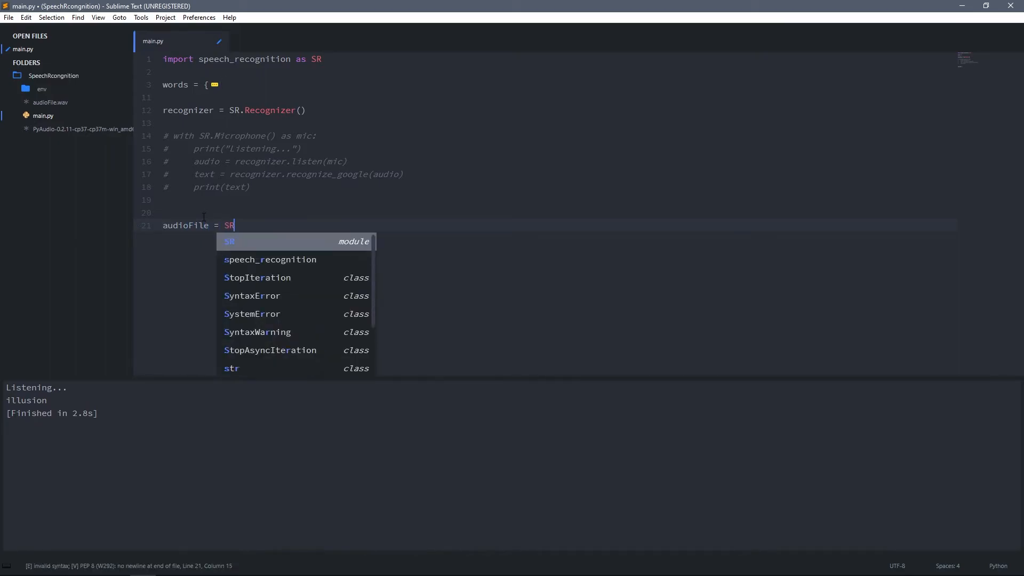
pyautogui.write('.AudioFile()')
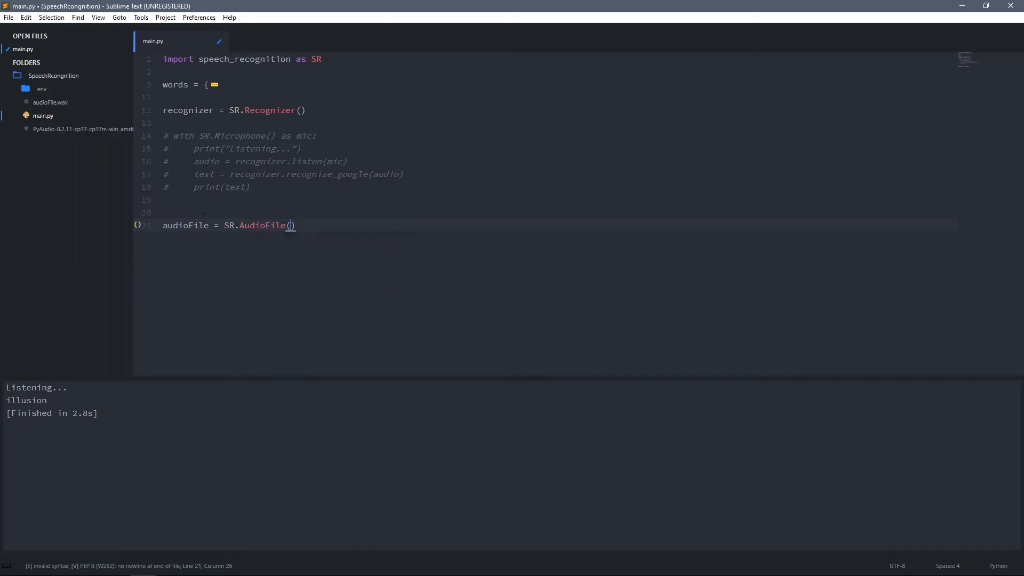
pyautogui.write('""')
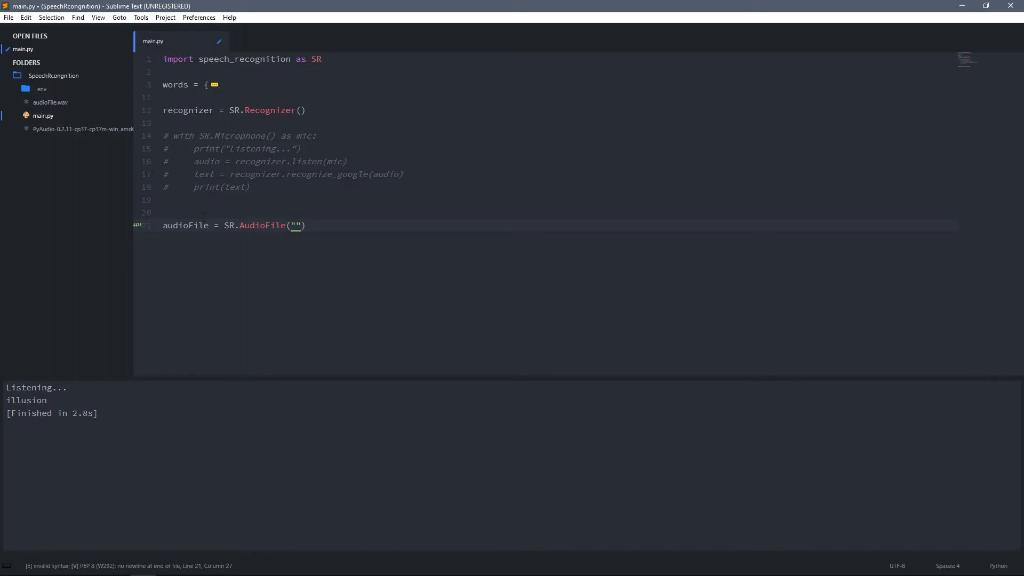
# - Check the audioFile.wav name in the project folder, then return to the editor
pyautogui.click(116, 565)
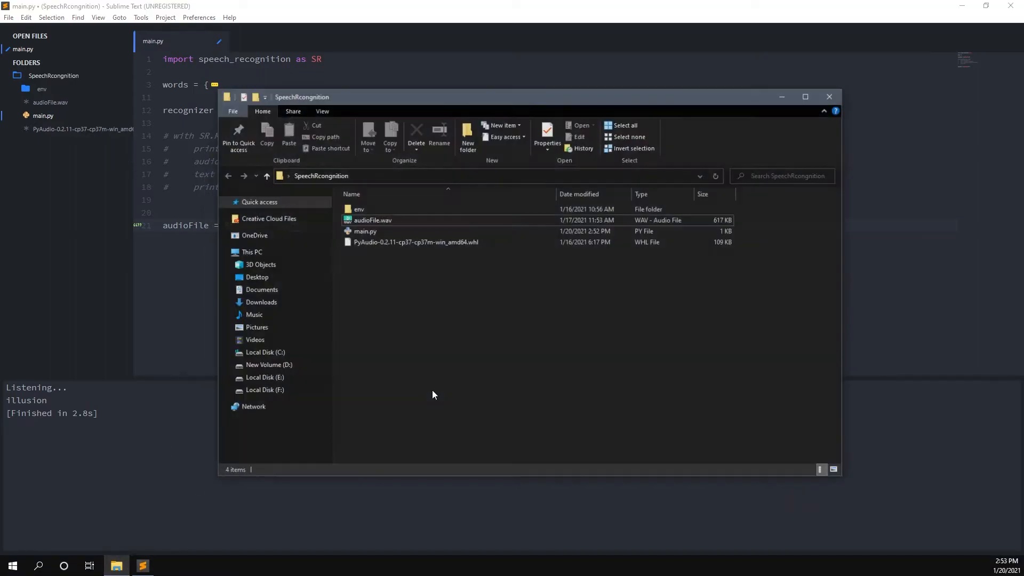
pyautogui.click(372, 220)
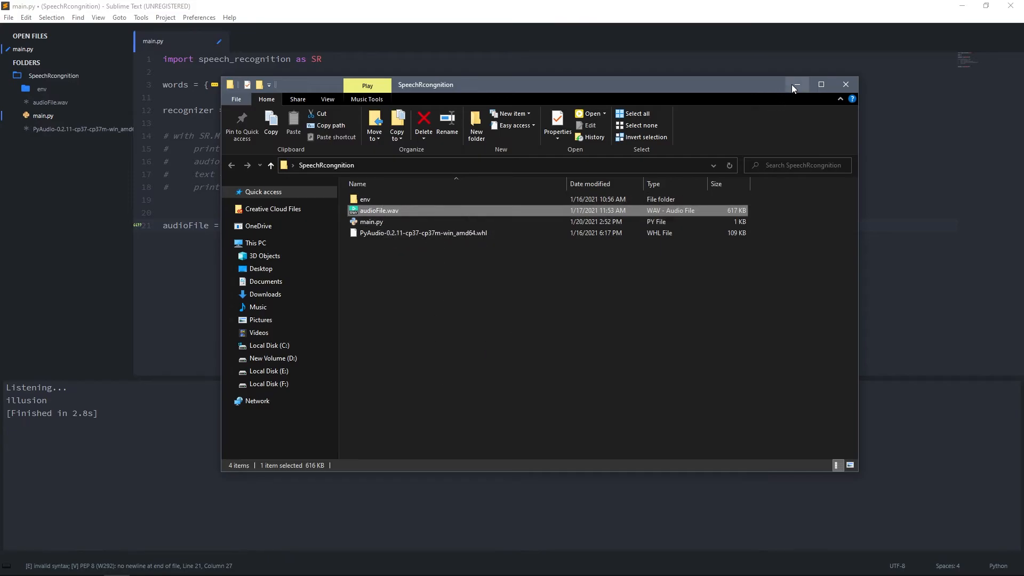
pyautogui.click(795, 84)
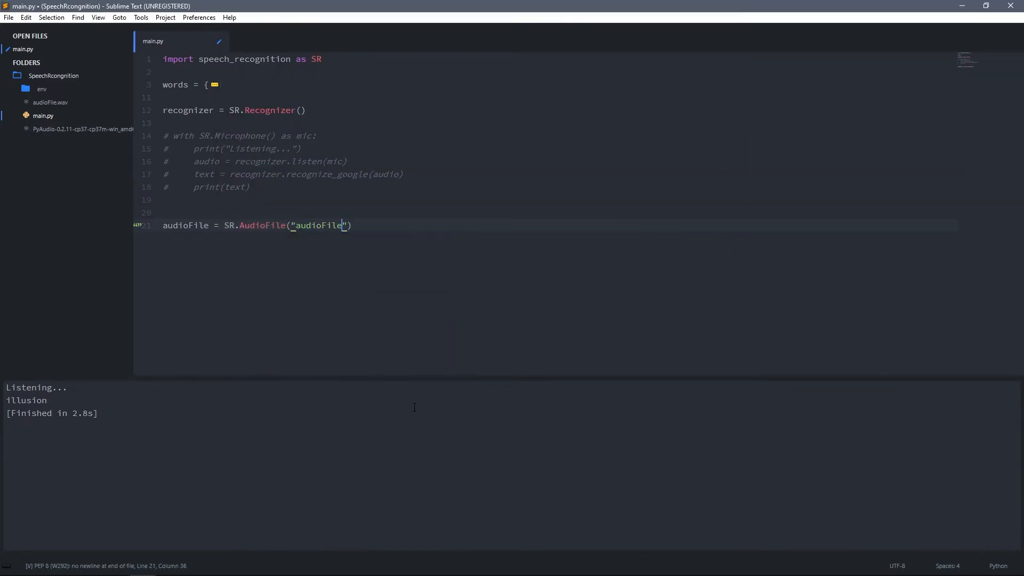
# - Complete the audioFile.wav path and record it into audio within a with block
pyautogui.write('.wav')
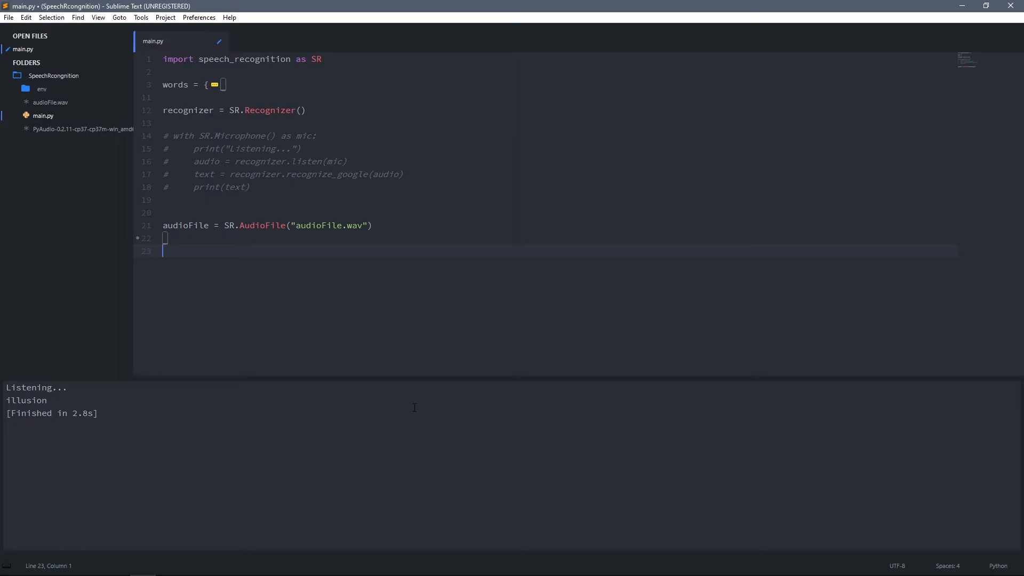
pyautogui.write('with audioFile as source:')
pyautogui.write('recognizer.')
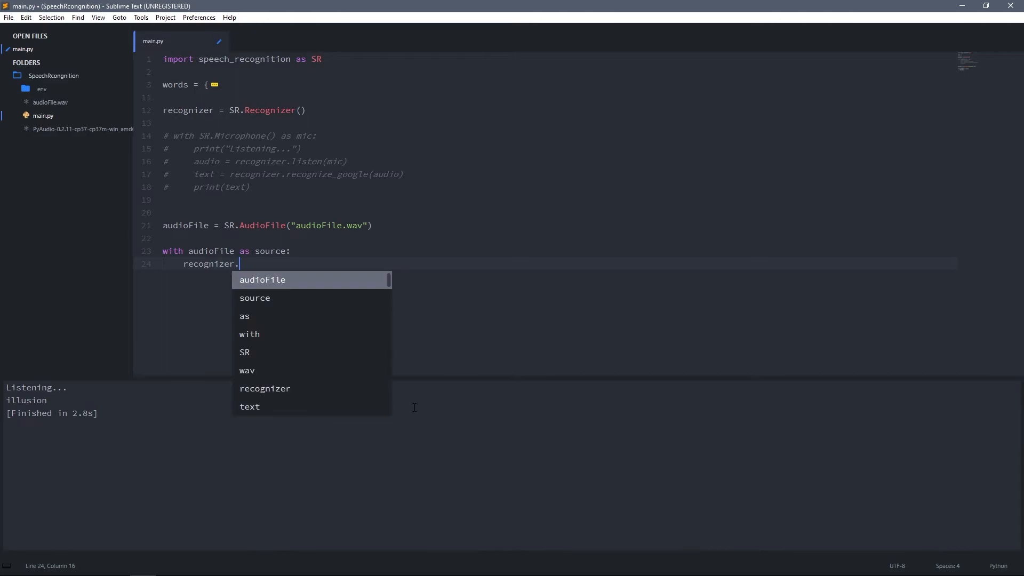
pyautogui.write('record(source')
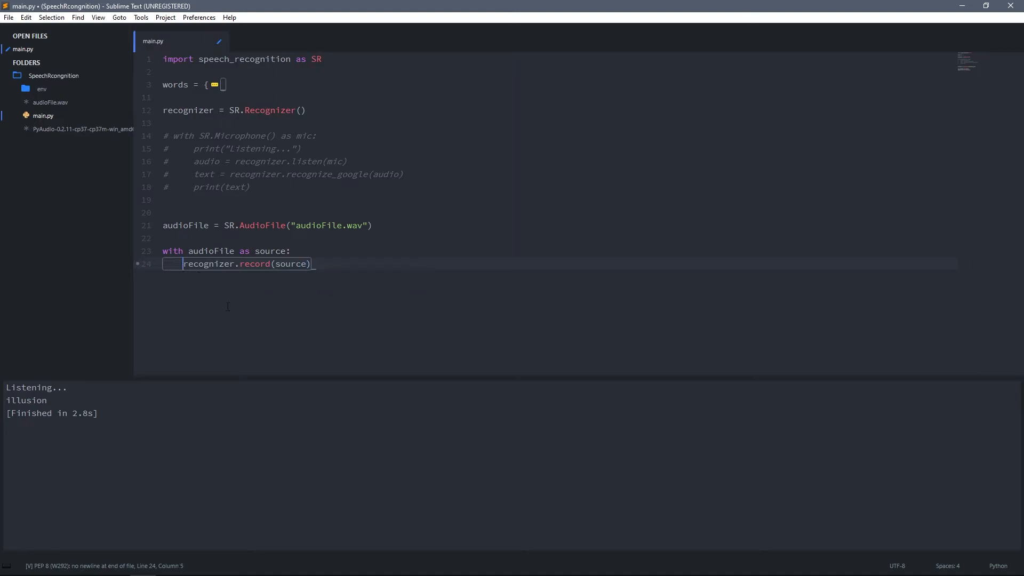
pyautogui.write('audio =')
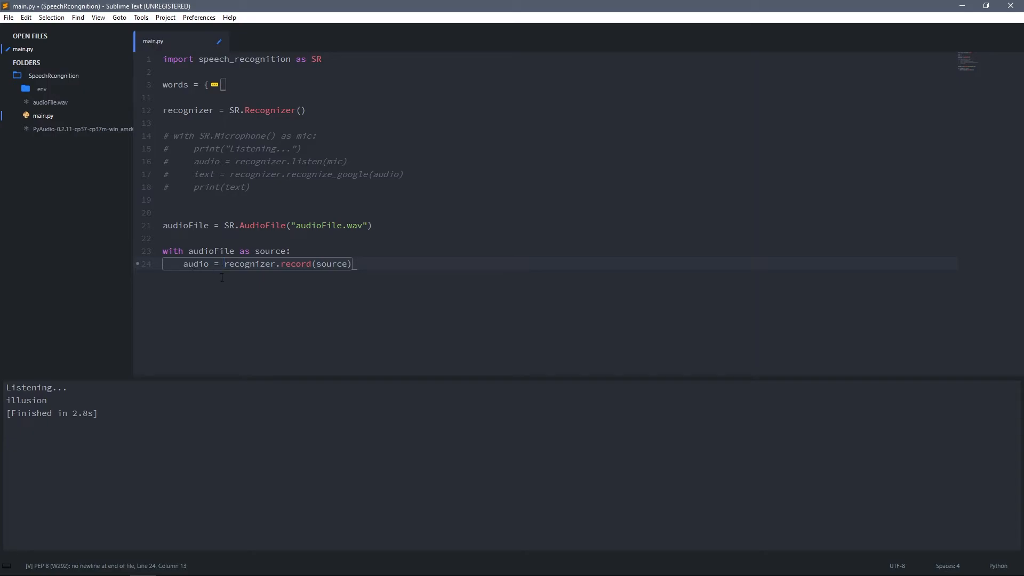
pyautogui.press('enter')
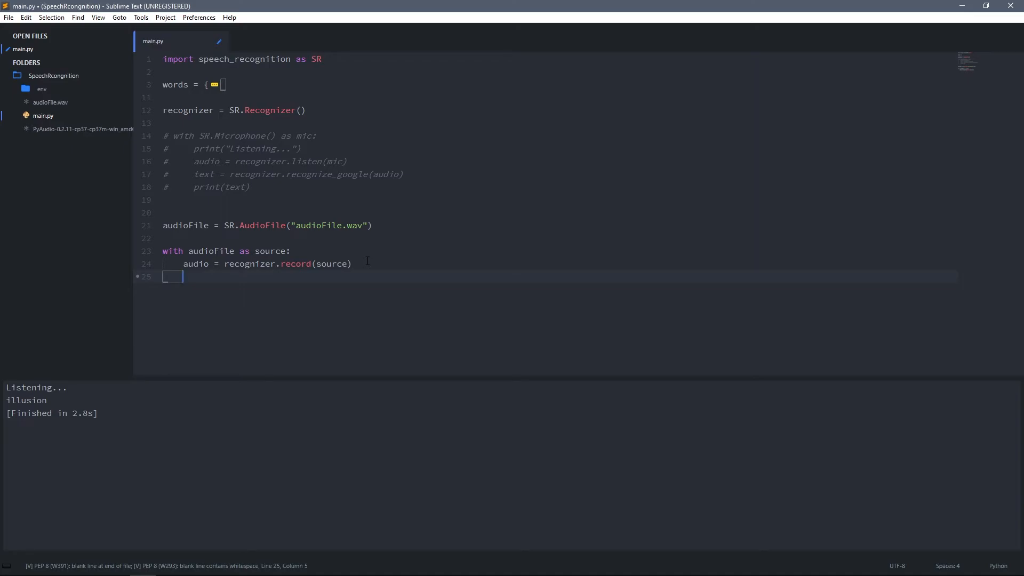
# - Store recognizer.recognize_google(audio) in text and print it
pyautogui.write('recognizer.re')
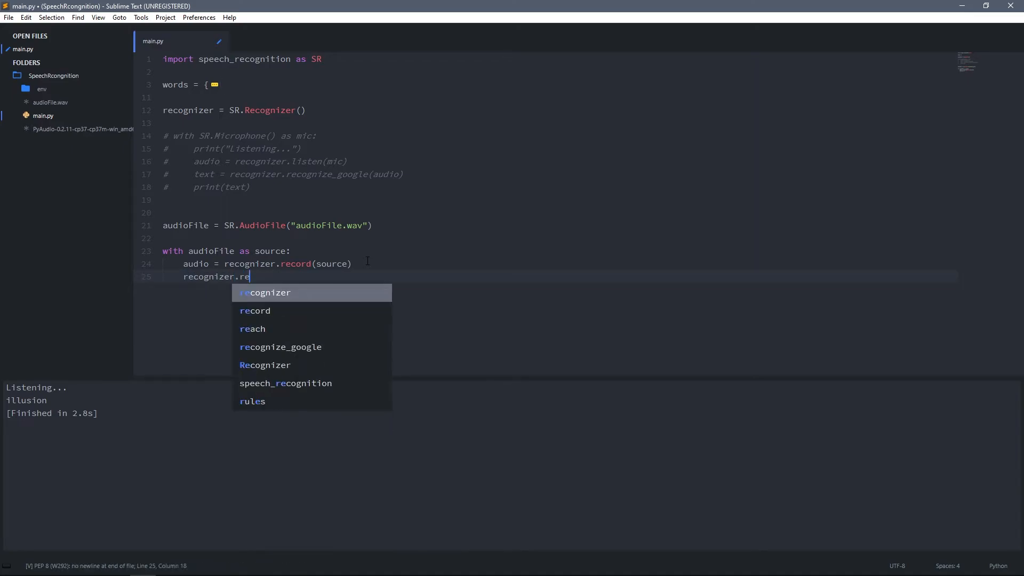
pyautogui.write('cognize_google(')
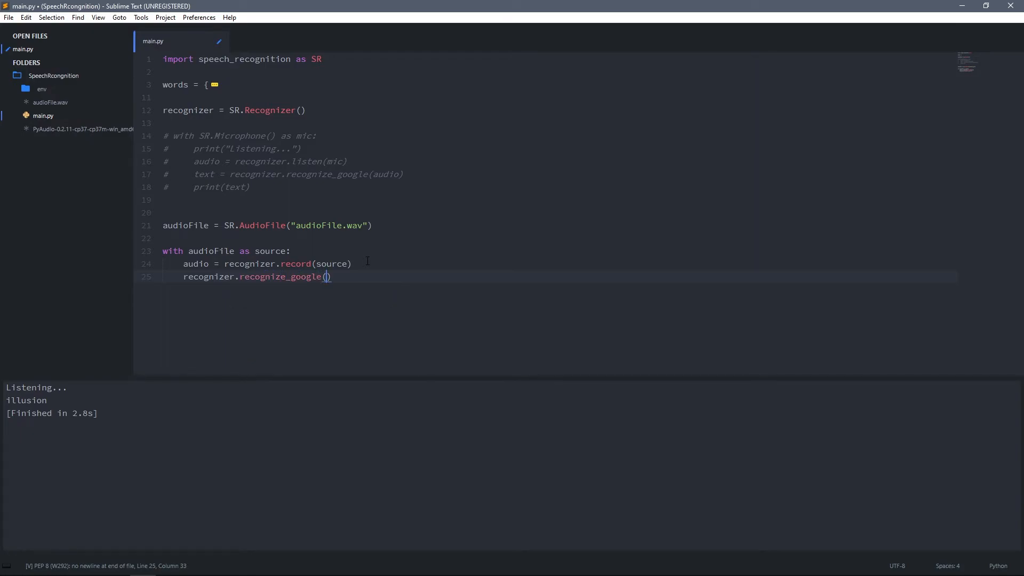
pyautogui.write('audio')
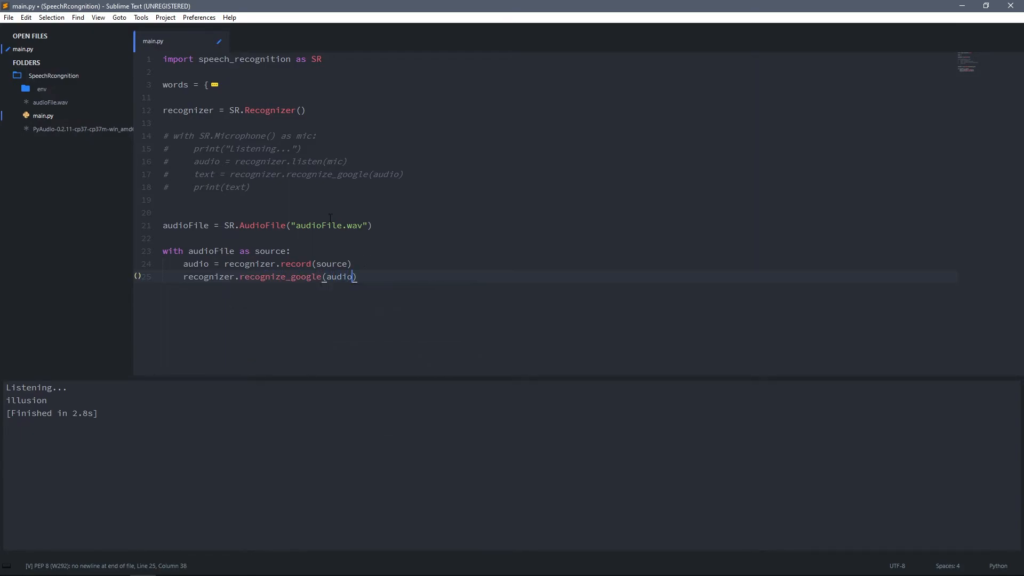
pyautogui.write('text')
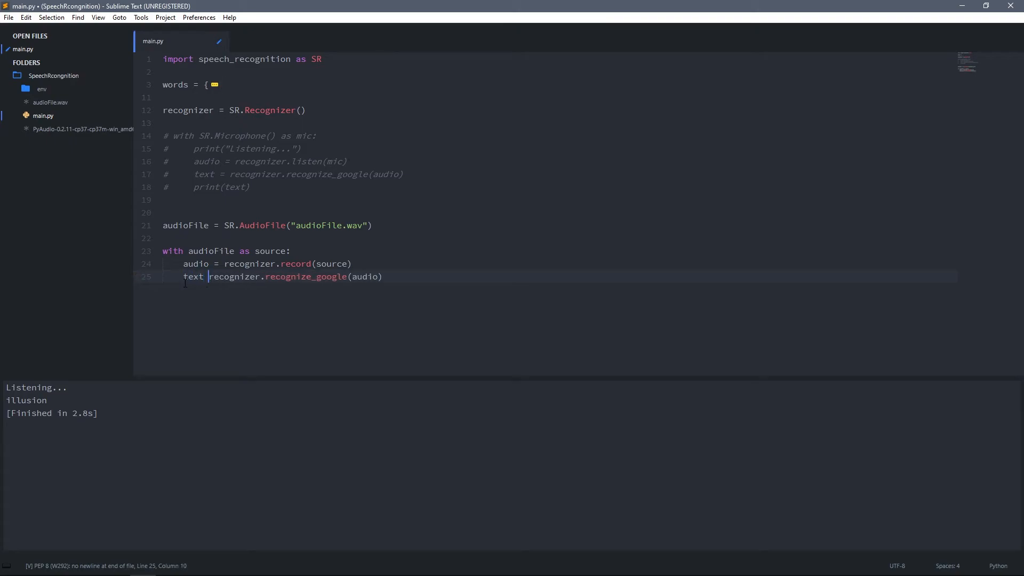
pyautogui.write('=')
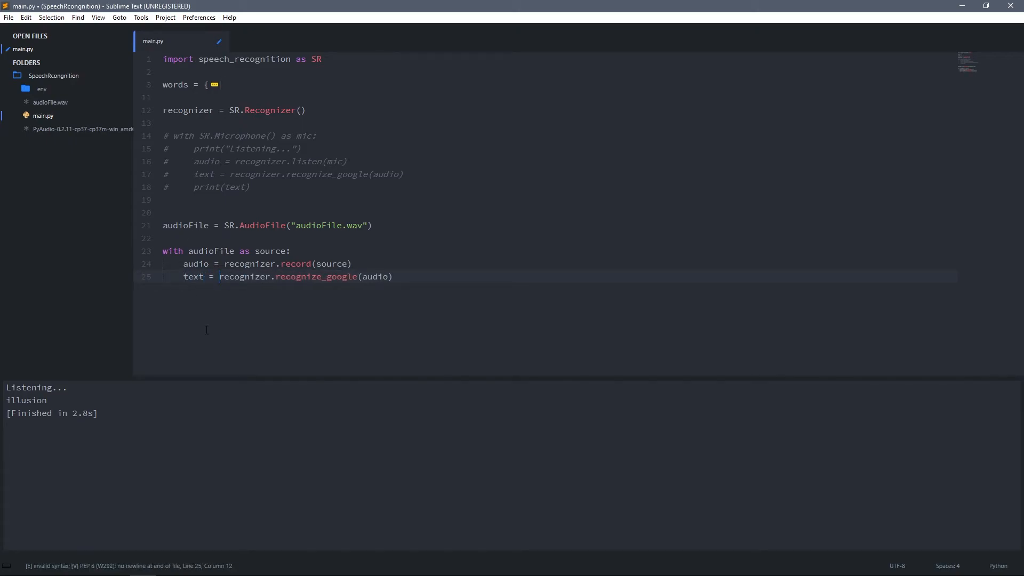
pyautogui.doubleClick(193, 276)
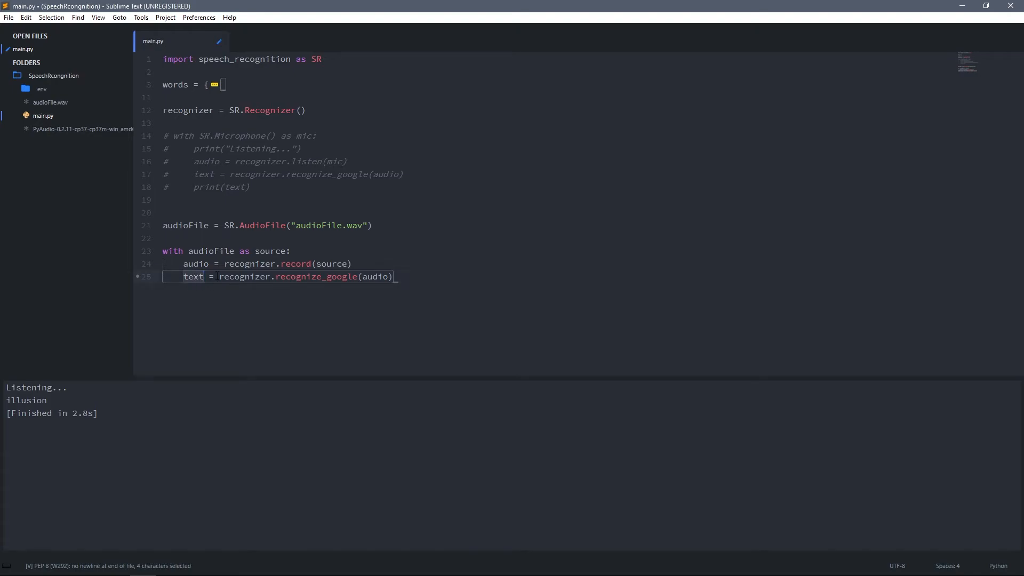
pyautogui.press('enter')
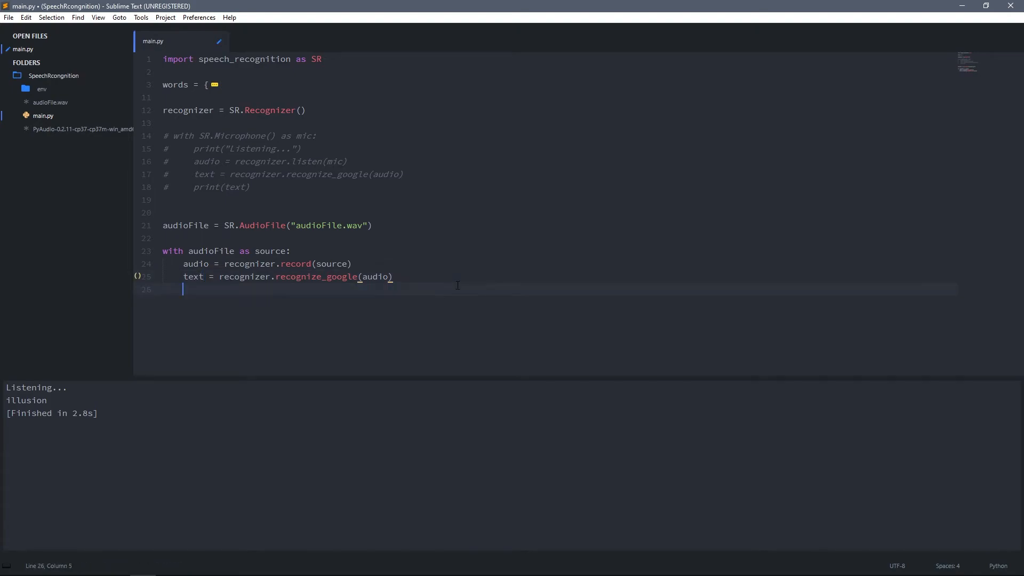
pyautogui.write('print(text)')
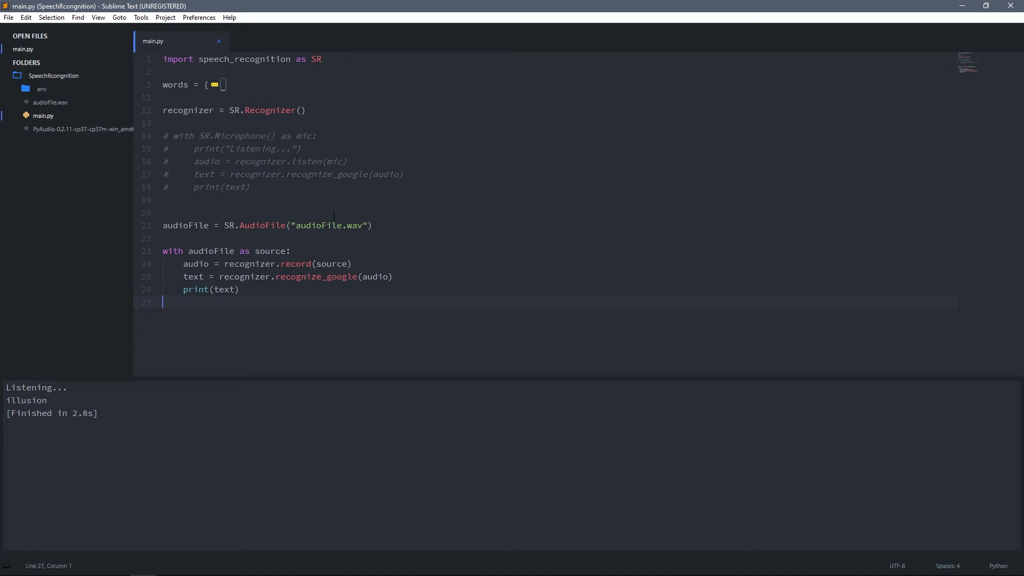
pyautogui.moveTo(239, 374)
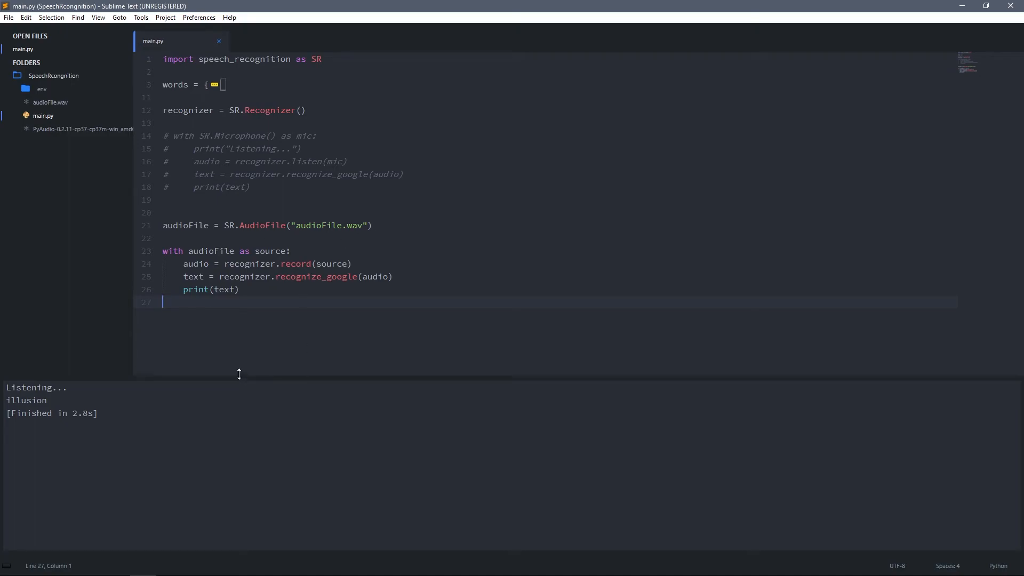
# - Run the script to print "python is cool", then toggle the block comments
pyautogui.press('ctrl+b')
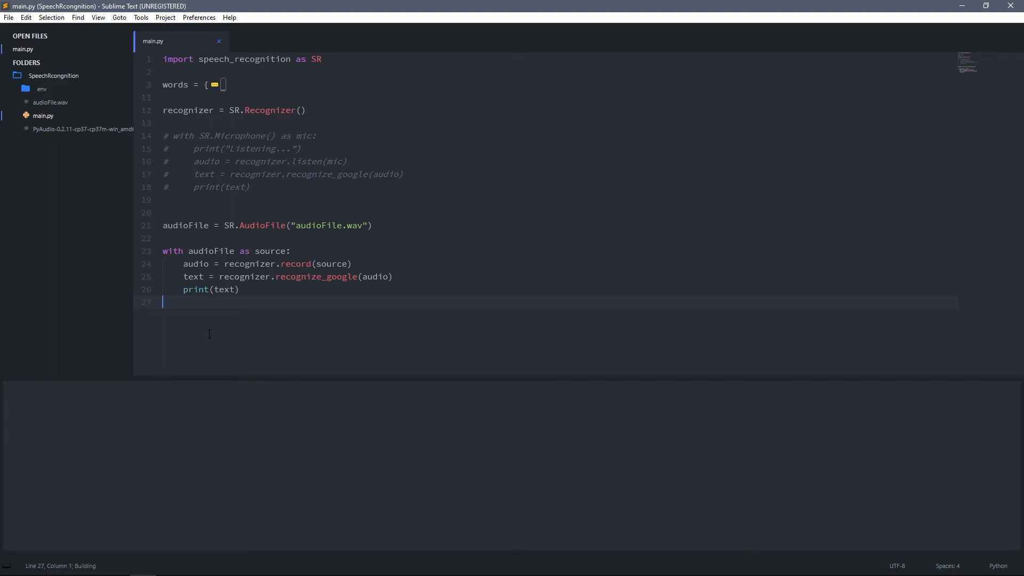
pyautogui.press('ctrl+b')
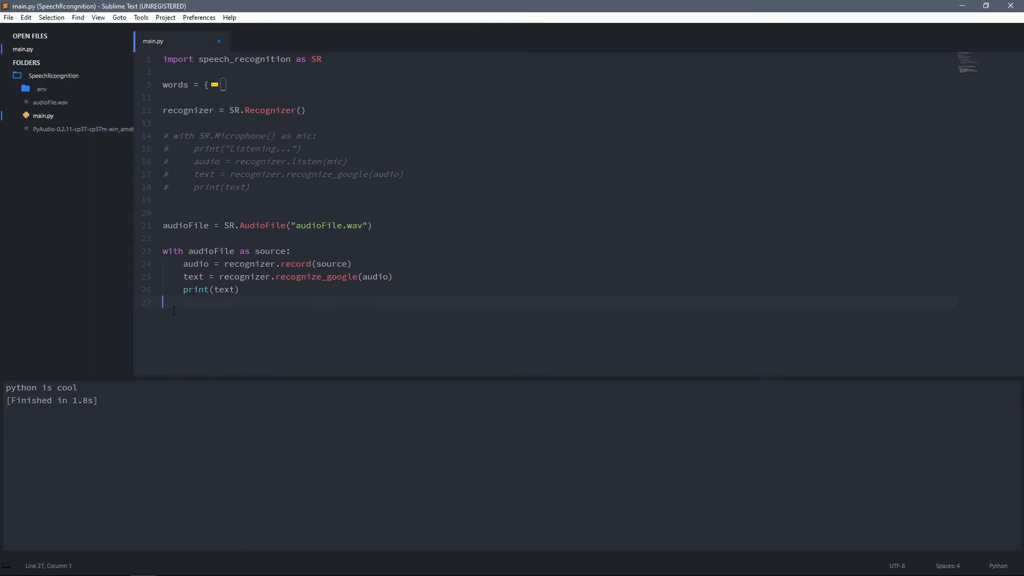
pyautogui.press('ctrl+/')
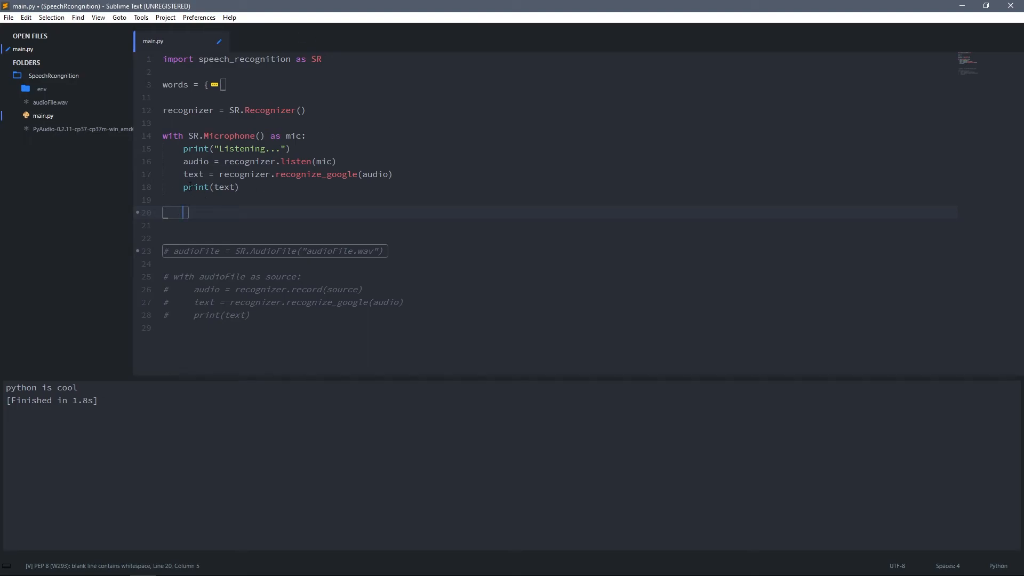
# - Rename the microphone result variable from text to word and delete print(text)
pyautogui.doubleClick(192, 174)
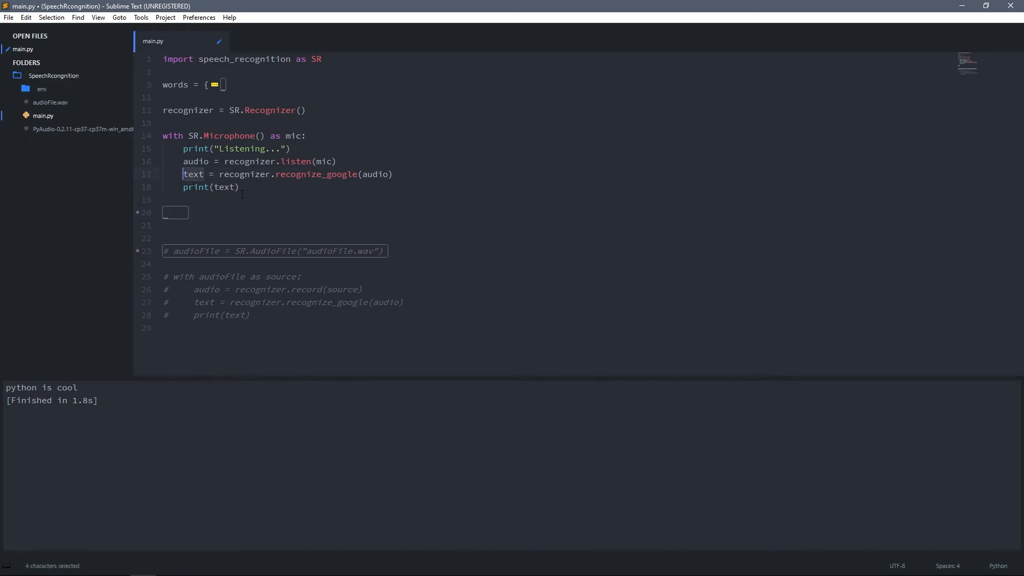
pyautogui.write('aor')
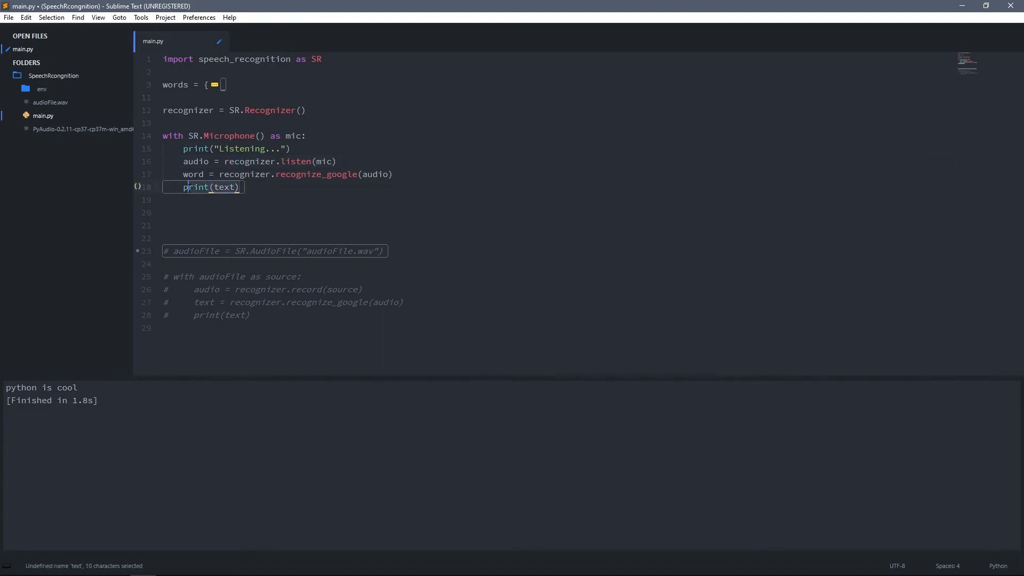
pyautogui.press('Delete')
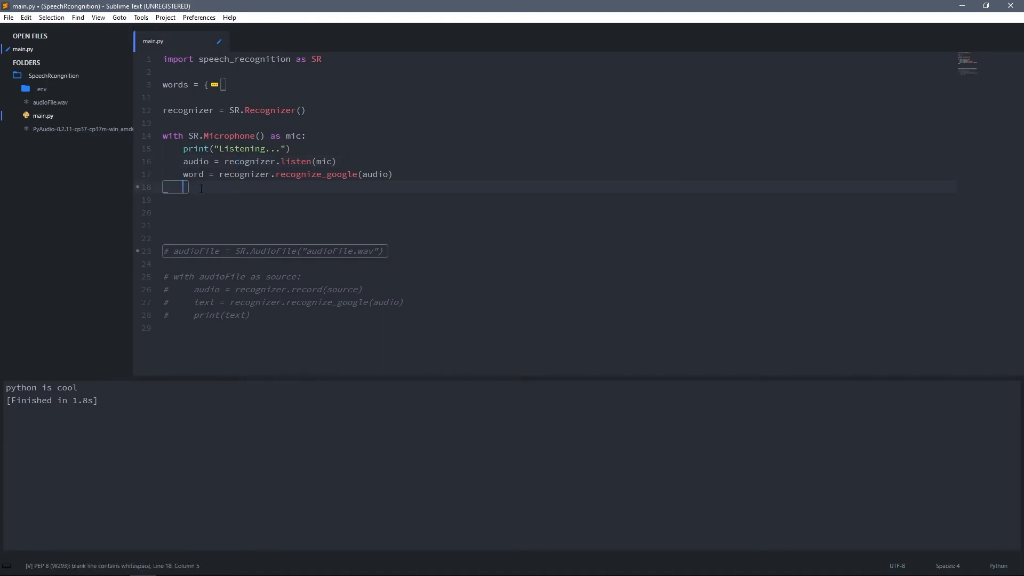
# - Add the condition 'if word in words.keys():' below the recognition line
pyautogui.doubleClick(192, 174)
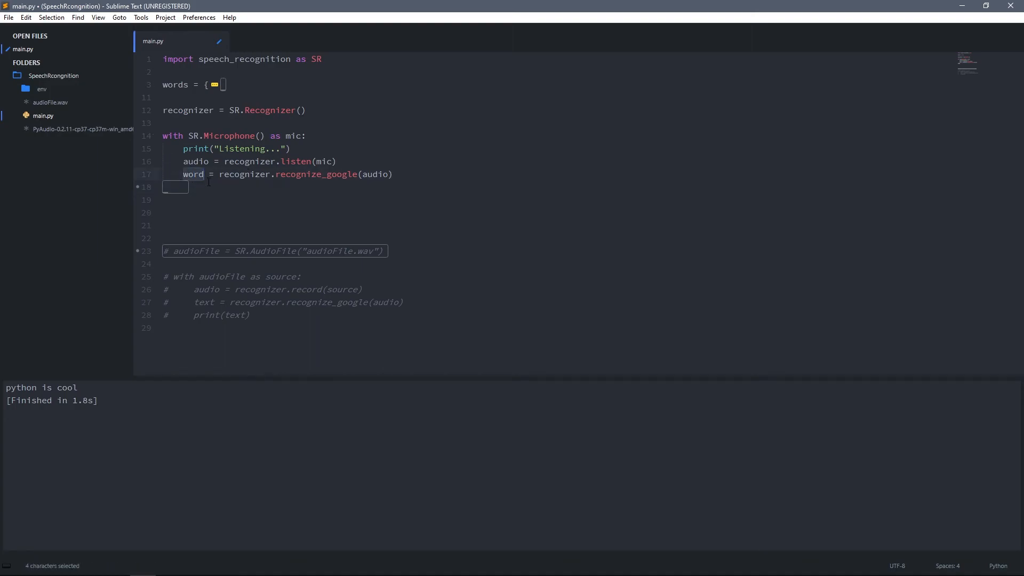
pyautogui.doubleClick(175, 84)
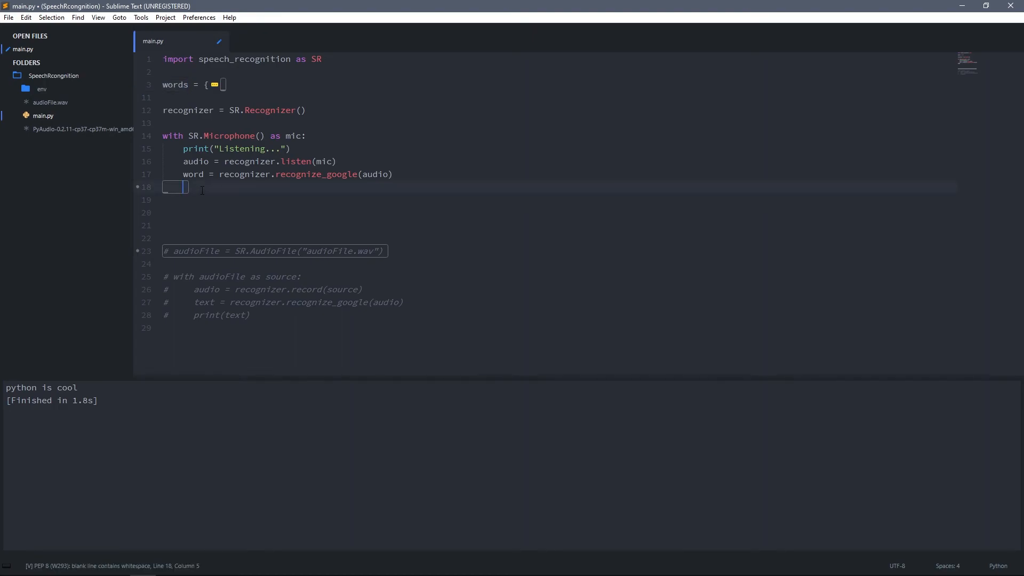
pyautogui.write('if word in words')
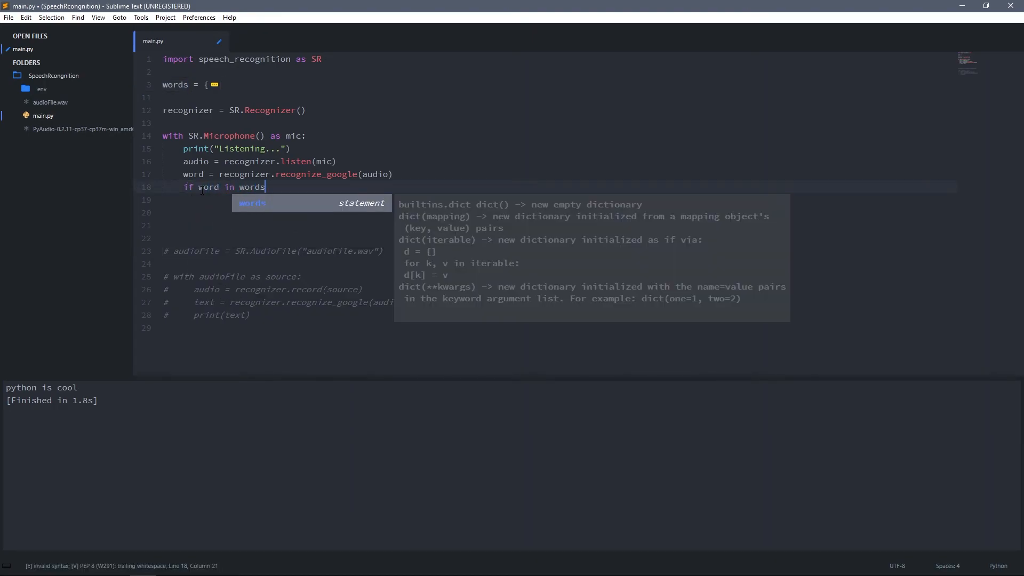
pyautogui.write('.keys():')
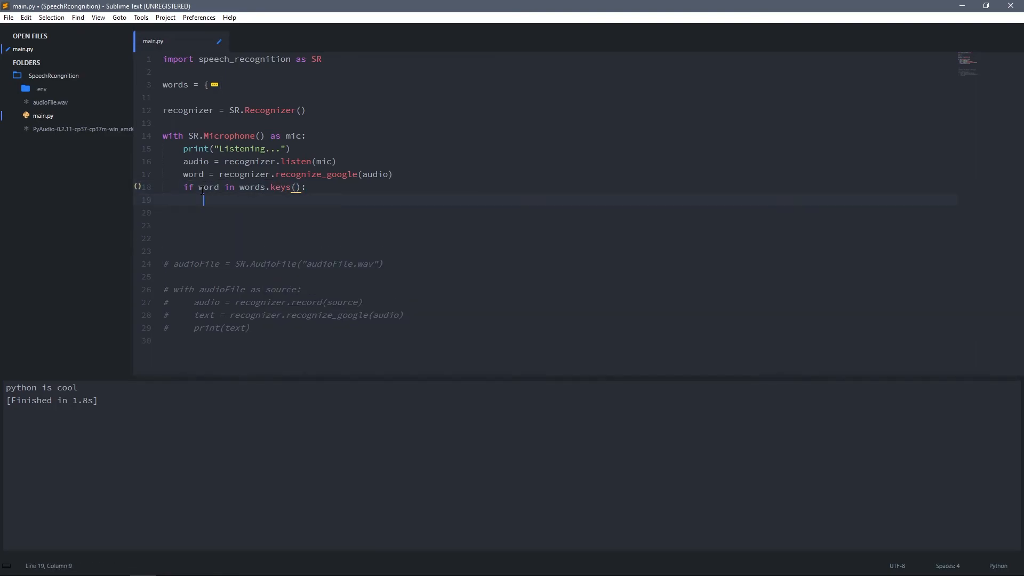
# - Print word + ":" + words[word] inside the condition and save main.py
pyautogui.write('print')
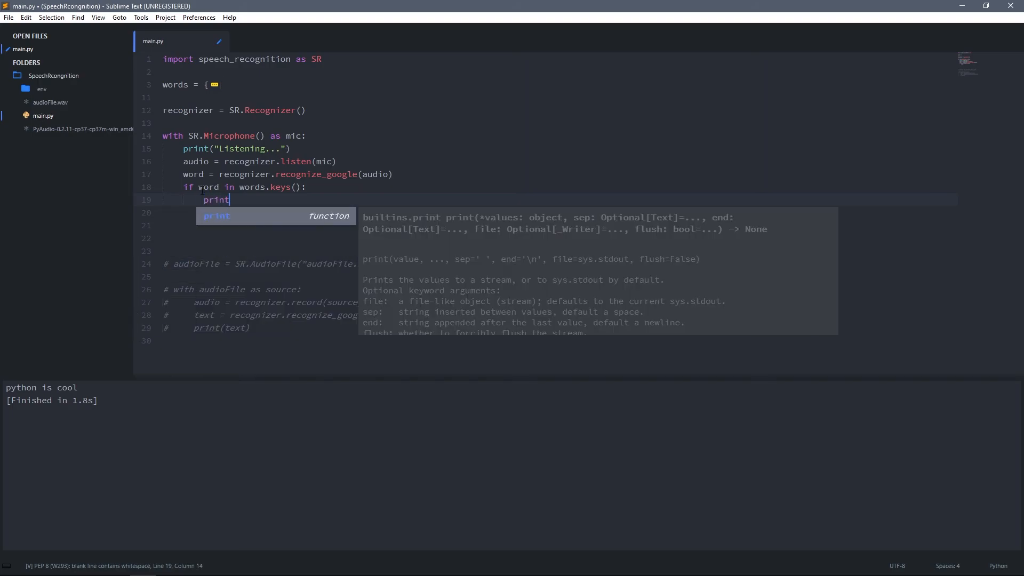
pyautogui.write('(word')
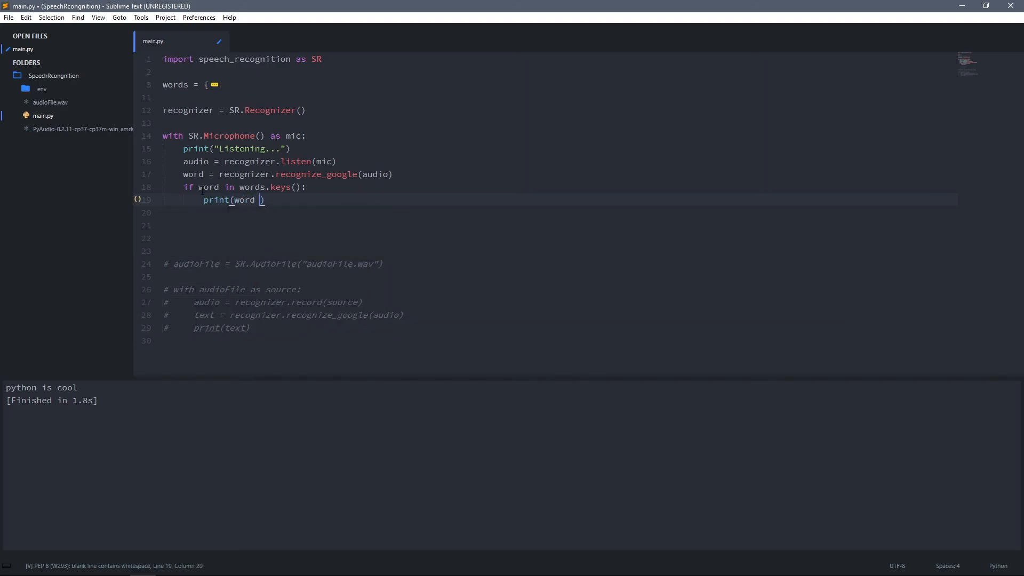
pyautogui.write('"+ "')
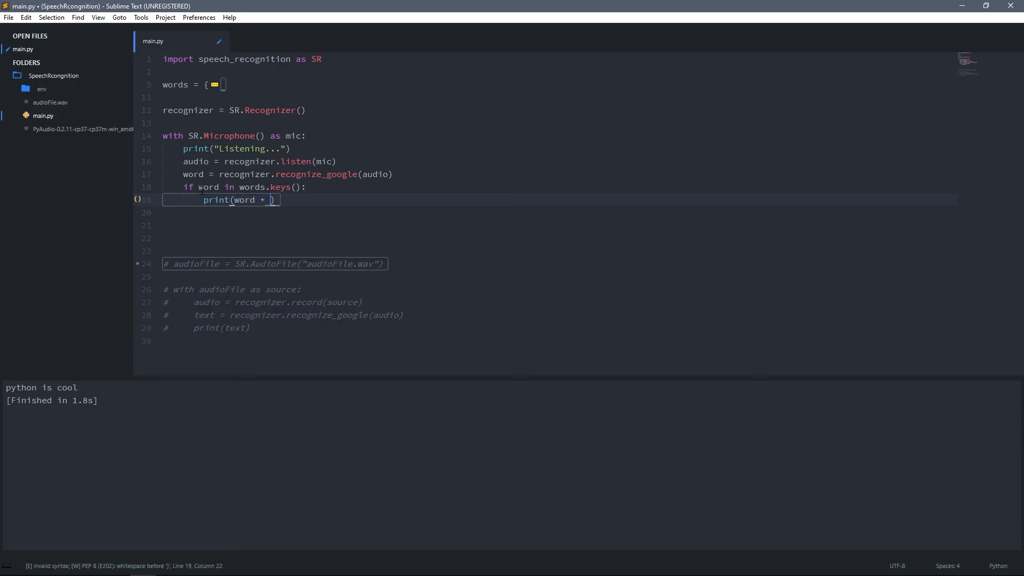
pyautogui.write('": "')
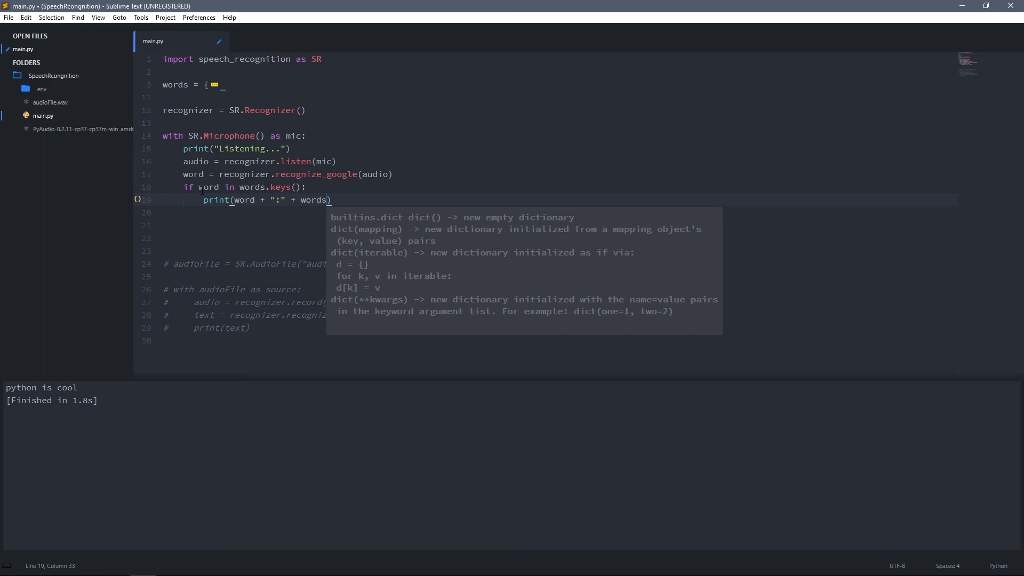
pyautogui.write('[word')
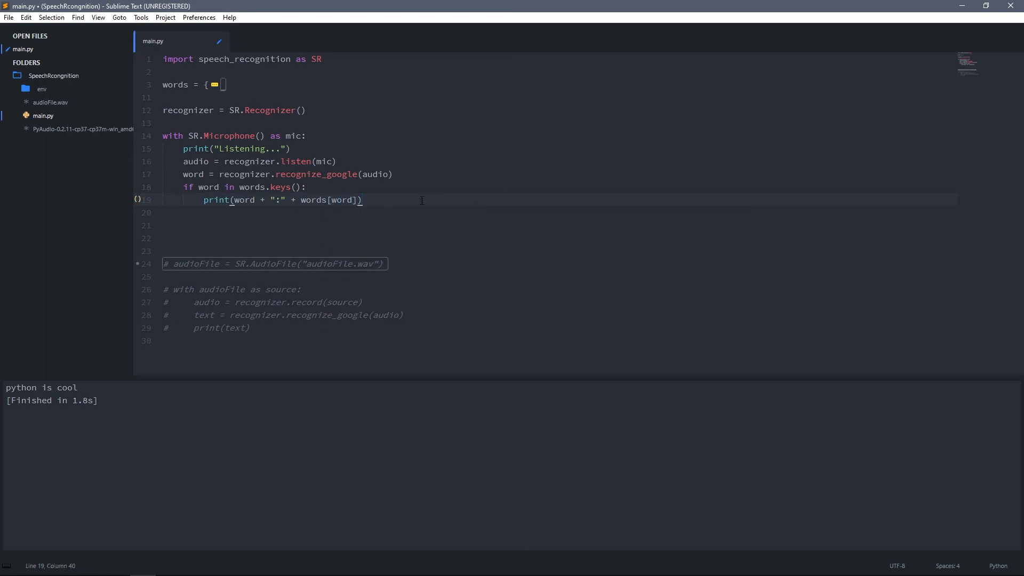
pyautogui.press('ctrl+s')
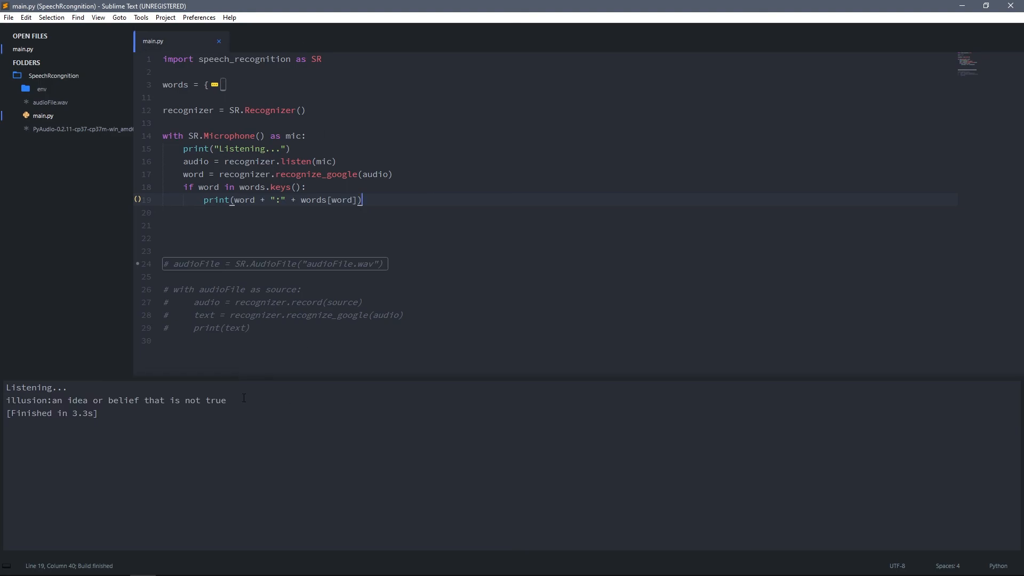
# - Highlight the printed definition of 'illusion' in the output, then refold the words dictionary
pyautogui.moveTo(66, 399); pyautogui.dragTo(226, 399)
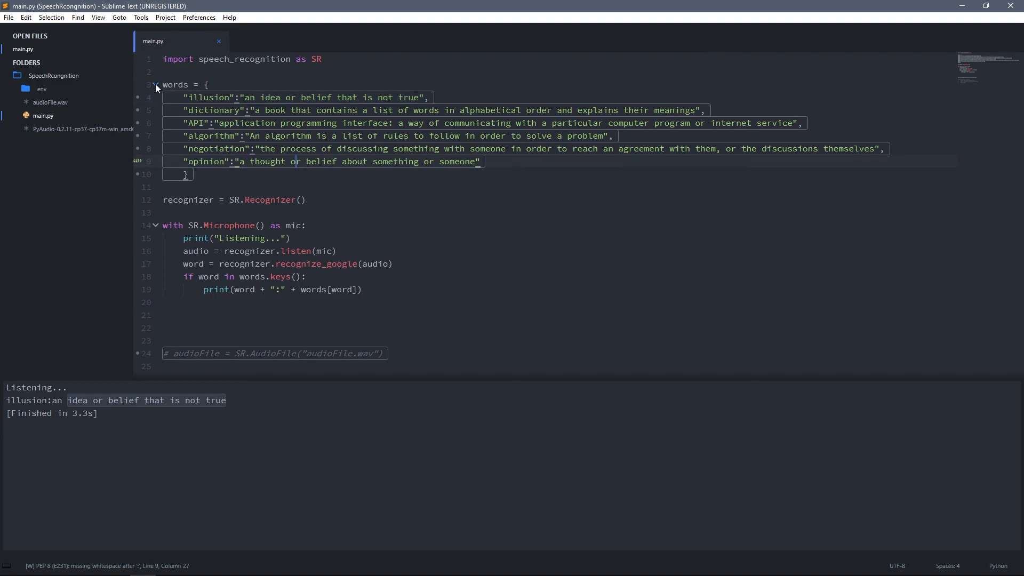
pyautogui.click(157, 85)
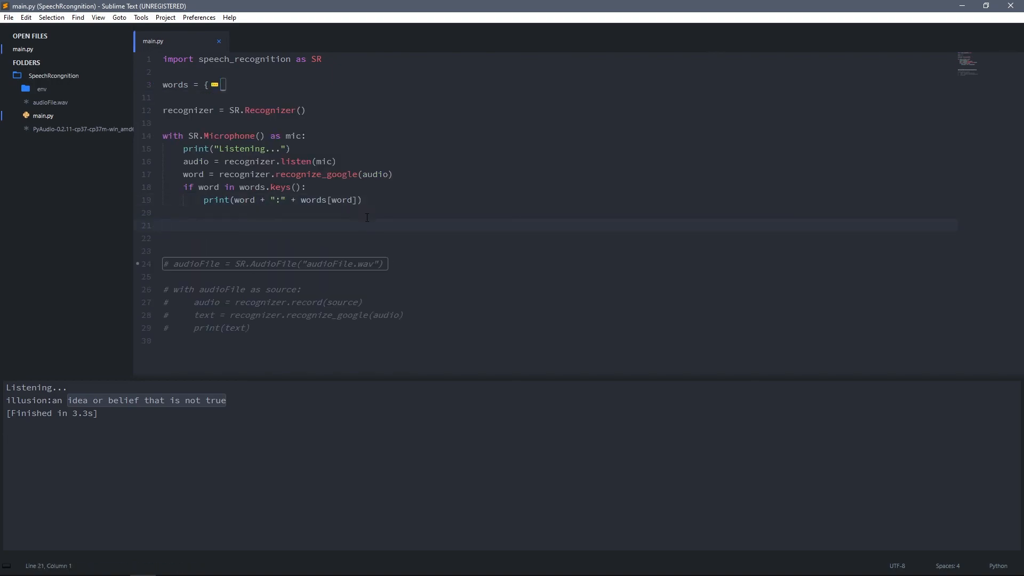